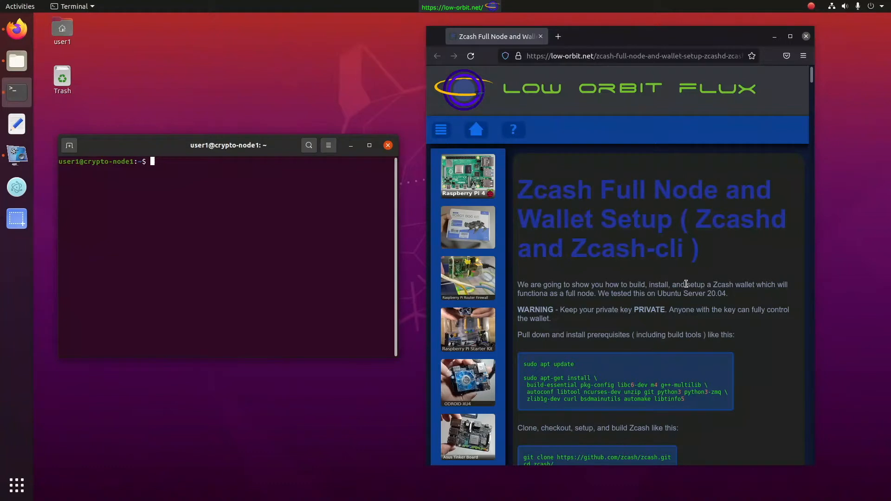
mouse_move(540, 235)
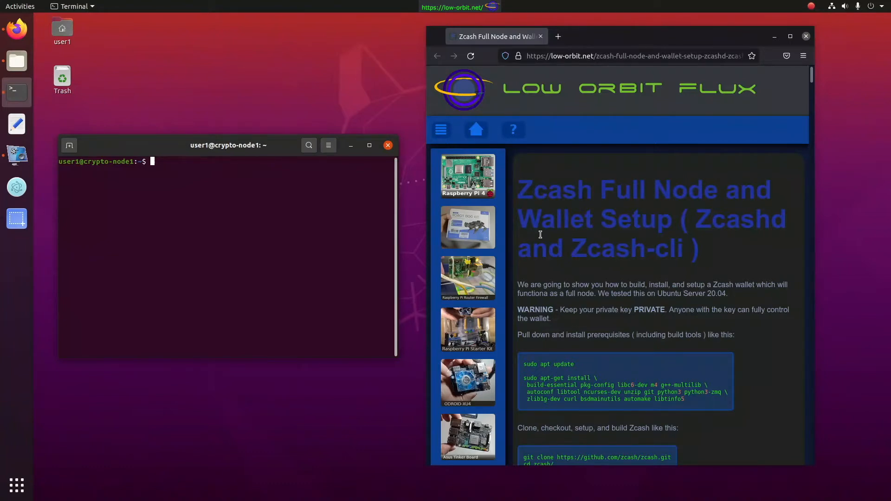
mouse_move(540, 238)
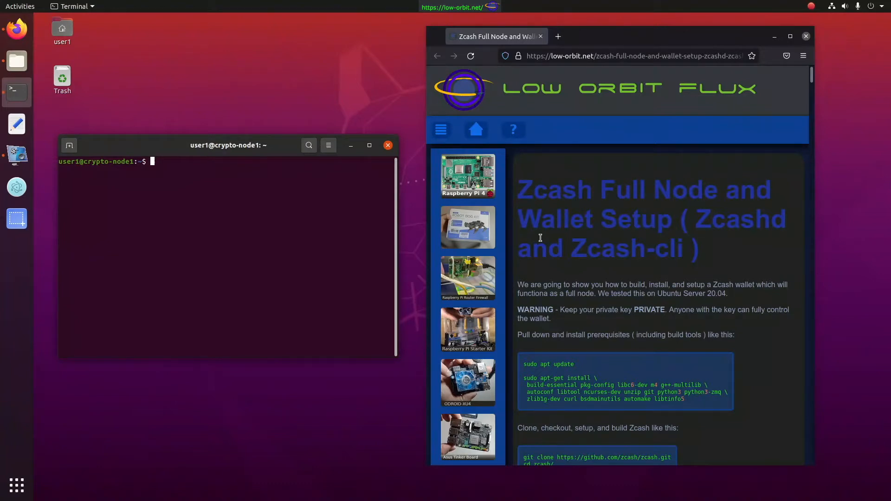
mouse_move(134, 174)
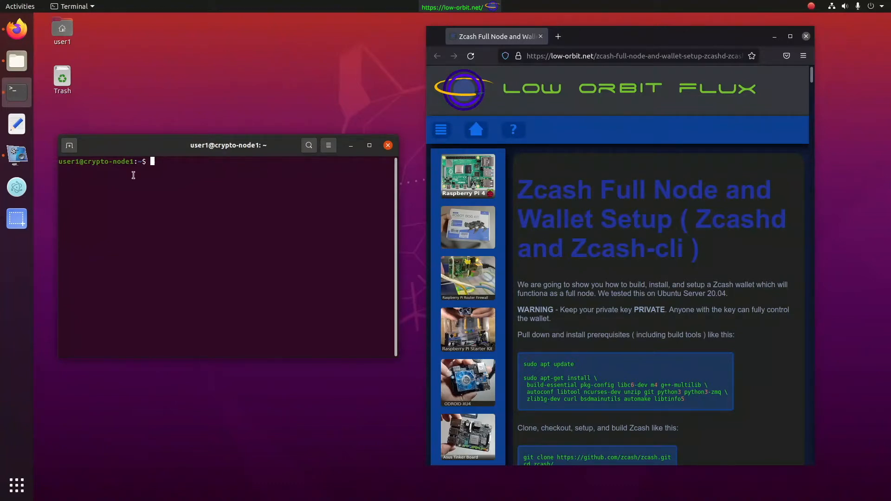
- Move the empty terminal window slightly up beside the Zcash setup guide
left_click_drag(228, 145, 214, 163)
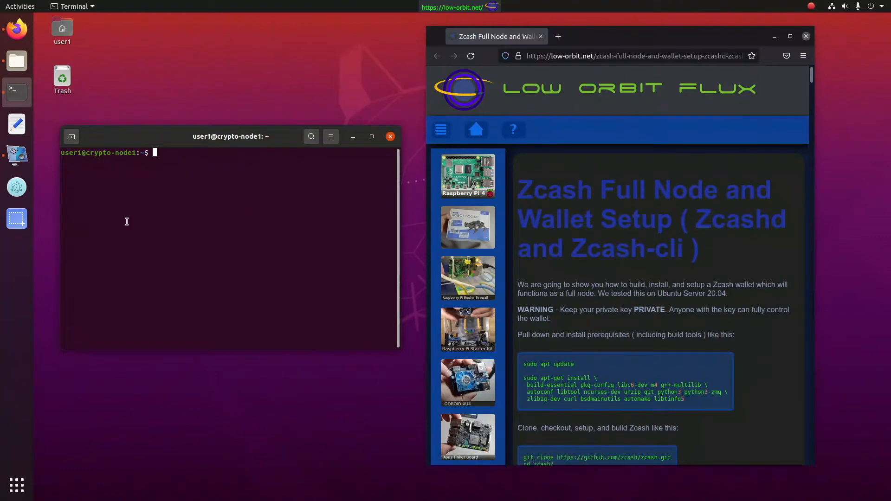
mouse_move(118, 211)
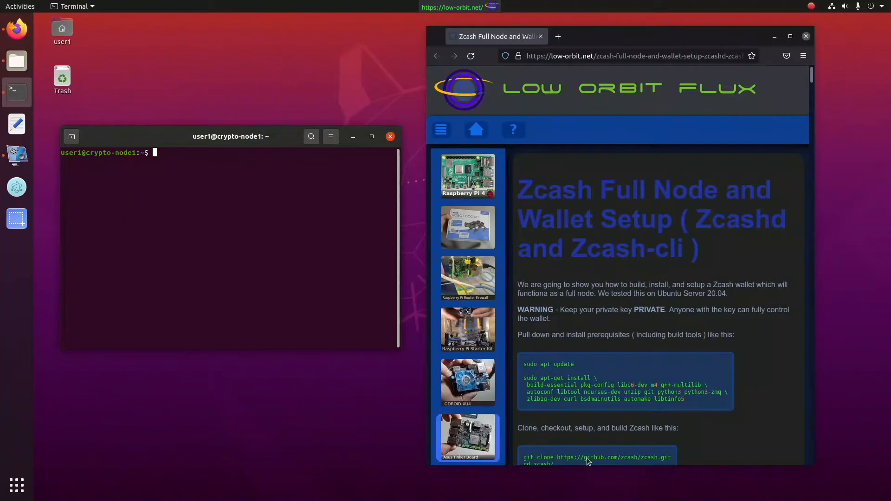
mouse_move(620, 295)
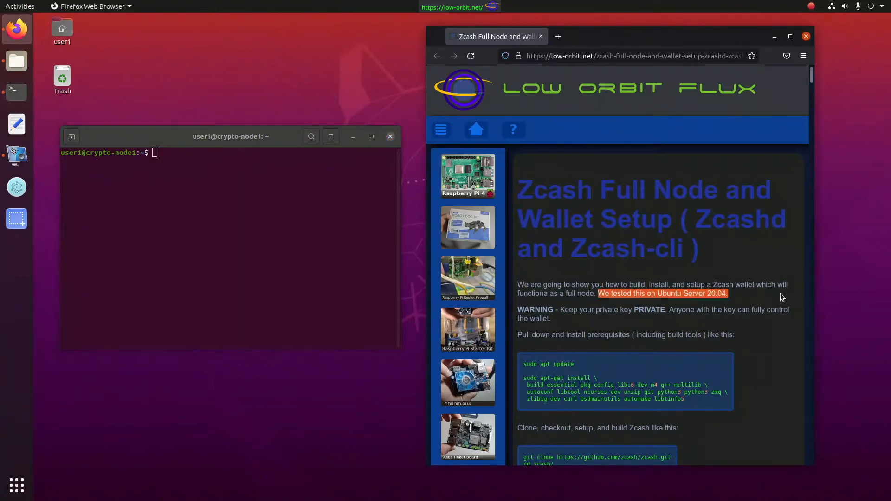
mouse_move(711, 304)
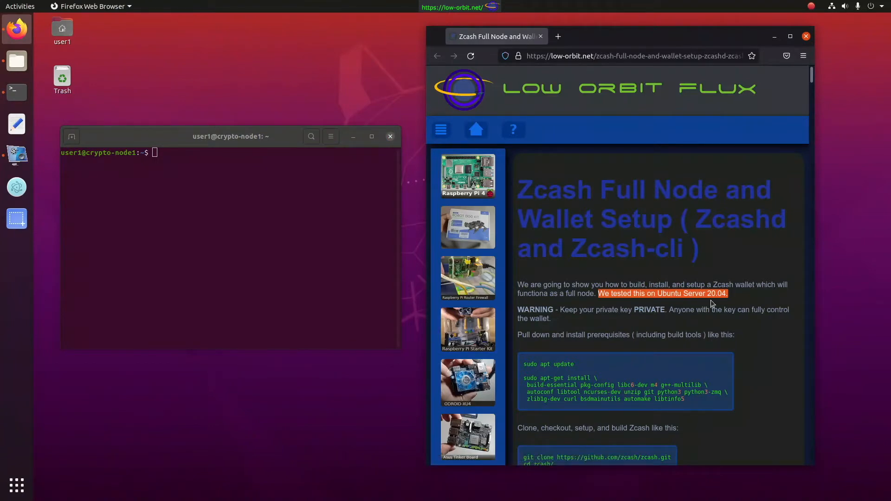
mouse_move(736, 306)
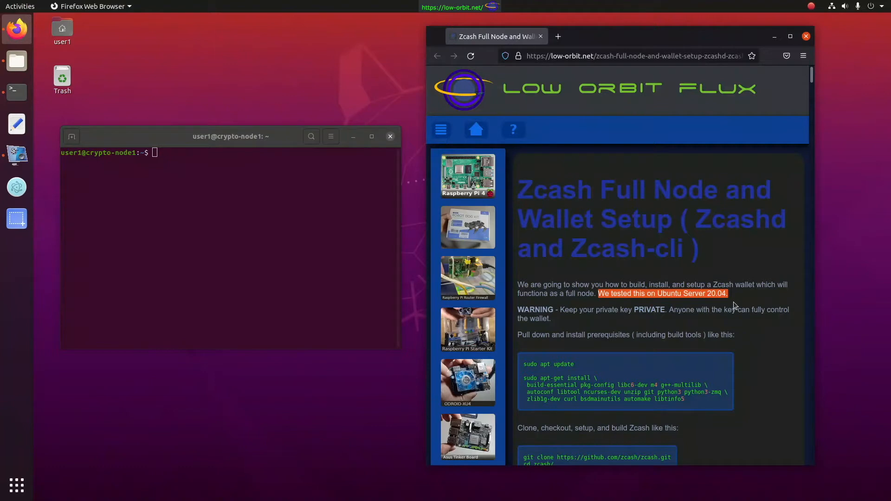
mouse_move(695, 330)
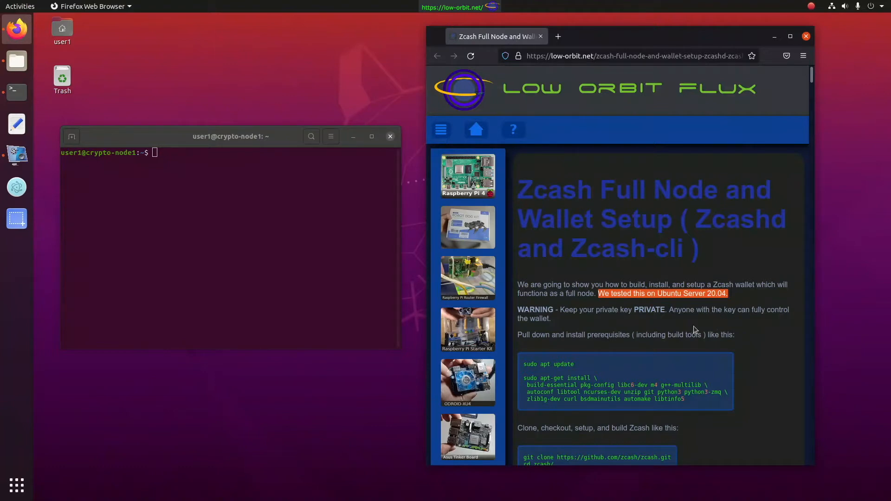
- Highlight the guide's WARNING sentence about keeping the private key private
left_click(572, 310)
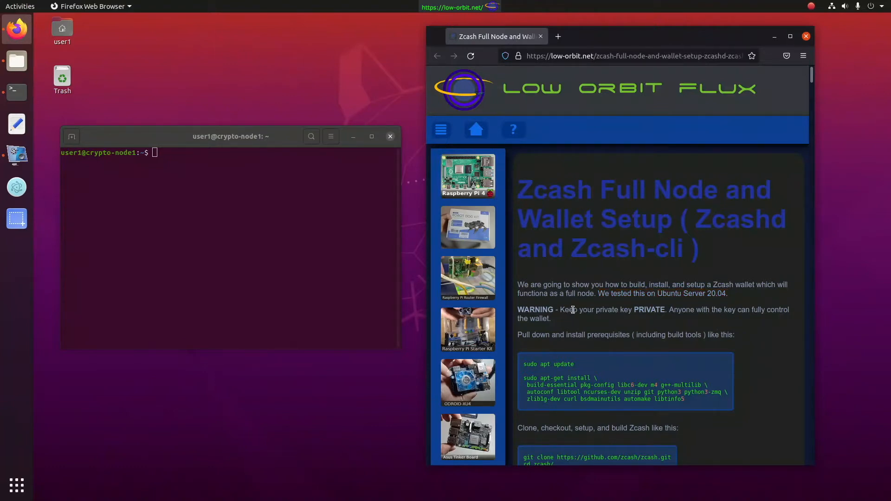
left_click_drag(577, 311, 734, 310)
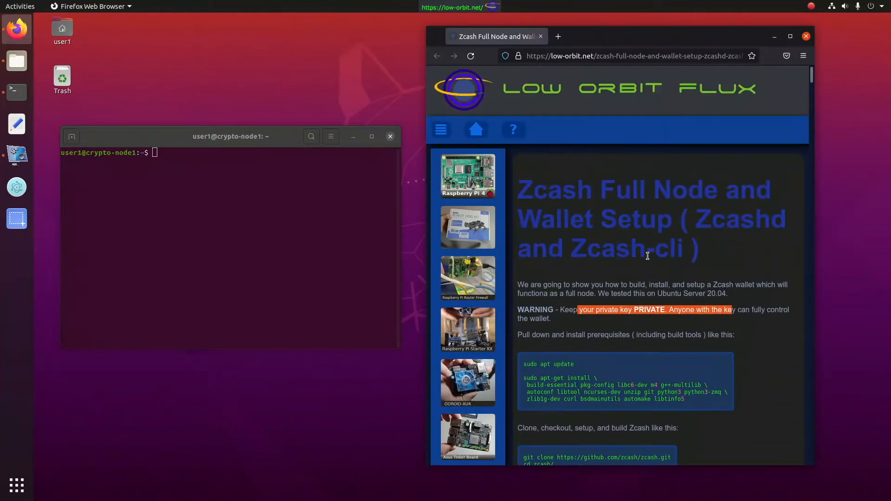
mouse_move(622, 214)
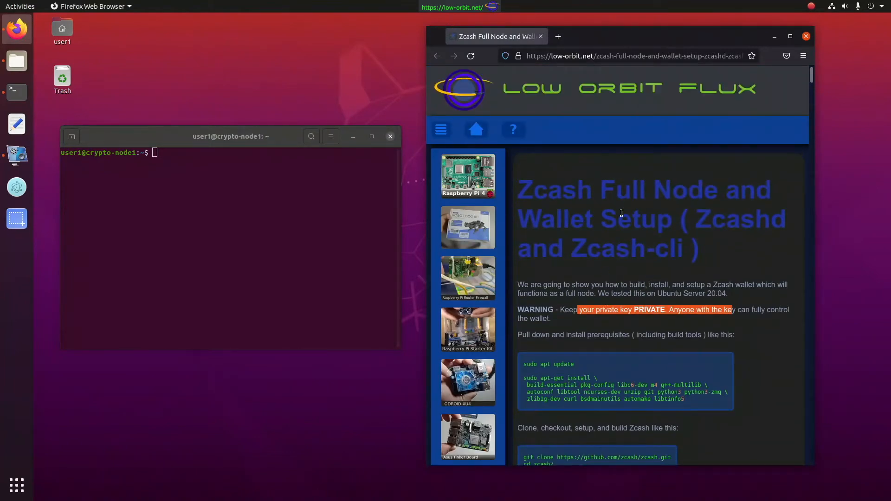
mouse_move(637, 257)
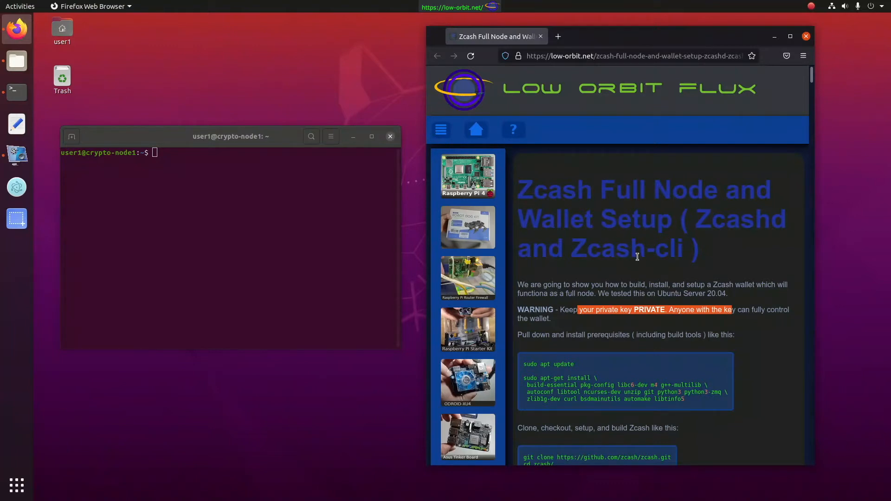
mouse_move(629, 253)
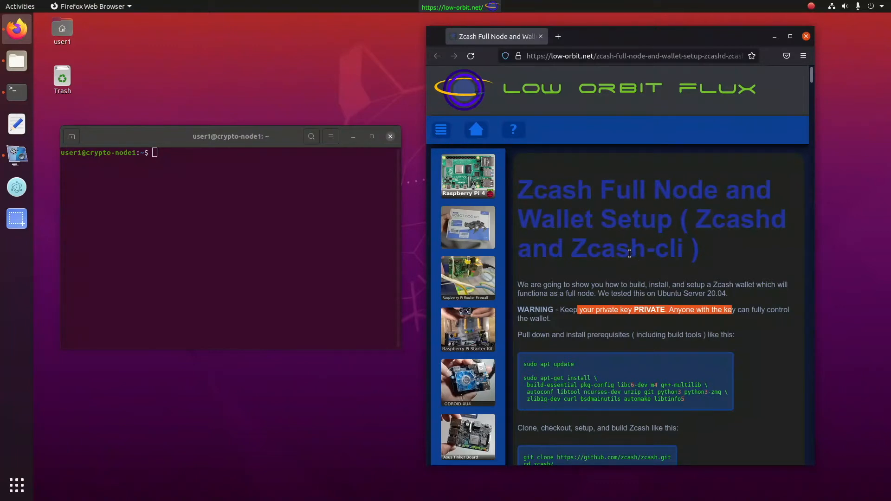
scroll("down", 3)
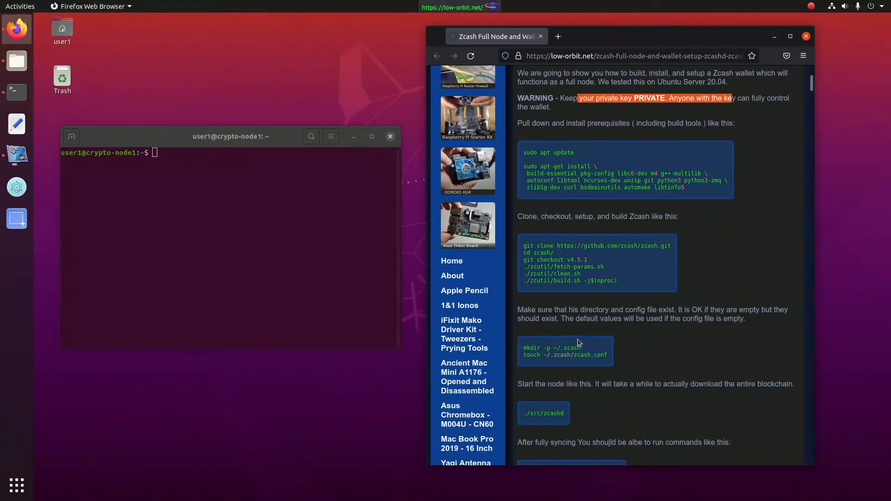
scroll("down", 3)
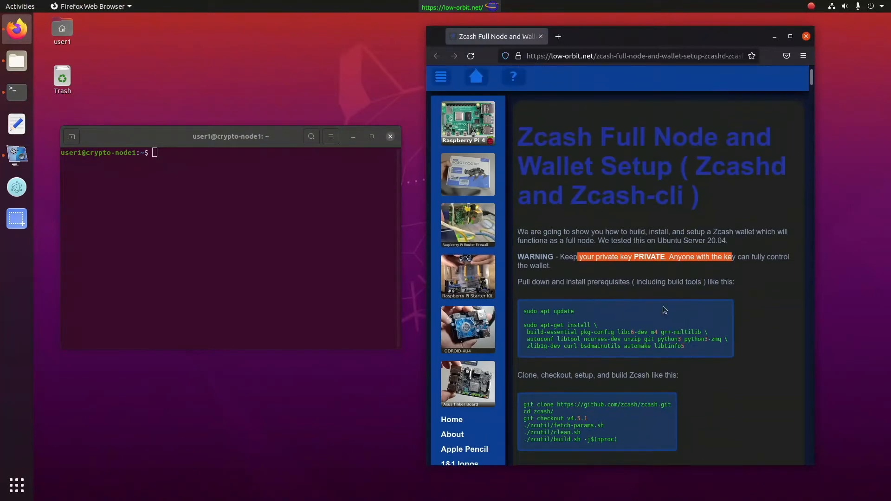
scroll("down", 3)
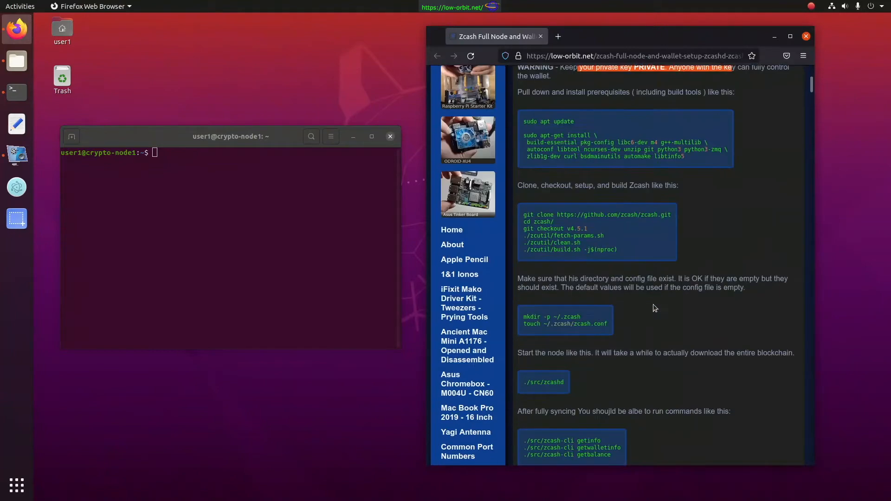
scroll("down", 3)
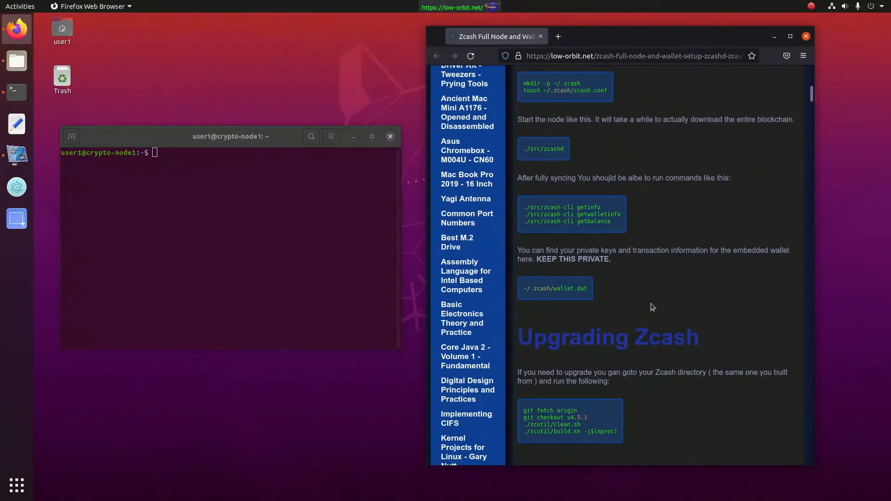
scroll("up", 3)
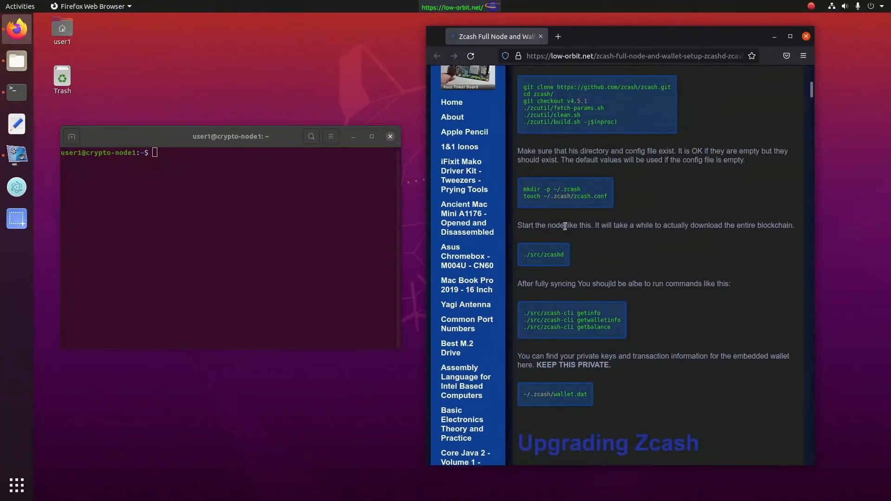
scroll("down", 3)
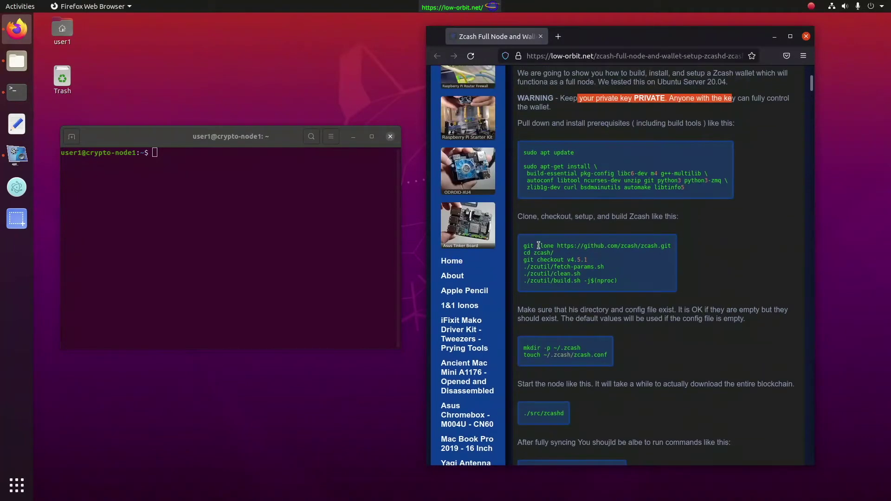
mouse_move(667, 204)
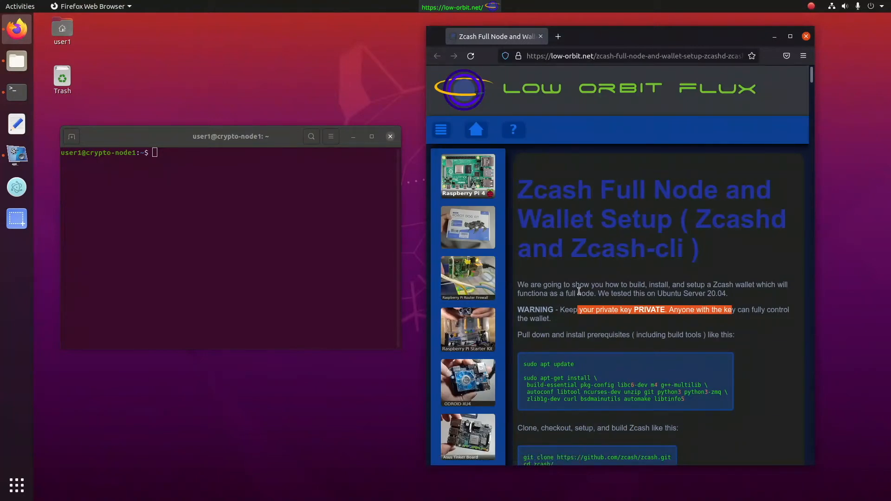
scroll("down", 3)
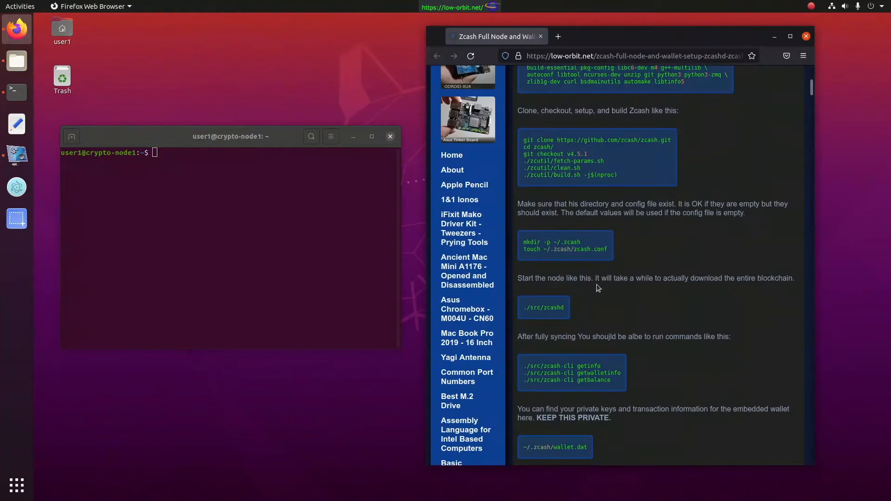
scroll("down", 3)
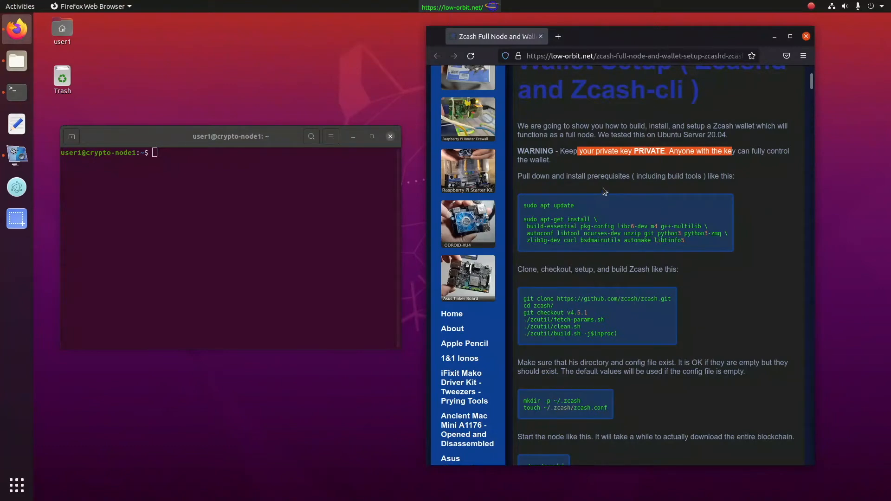
scroll("down", 3)
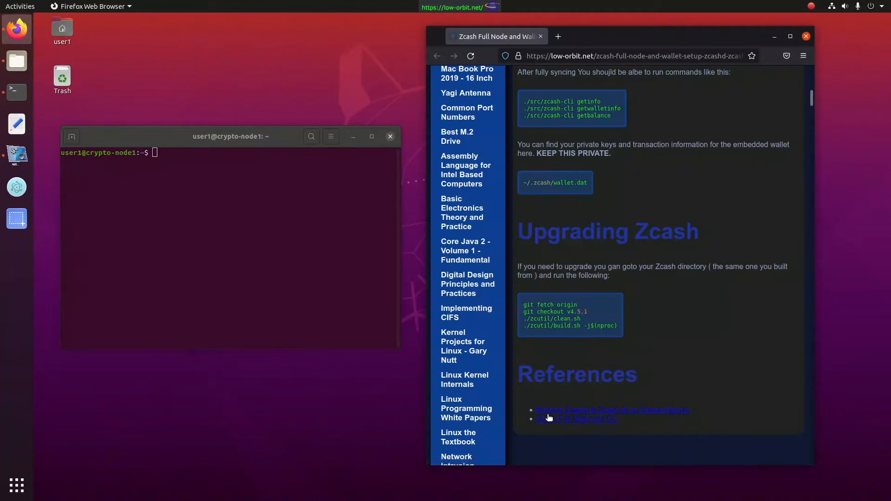
mouse_move(552, 424)
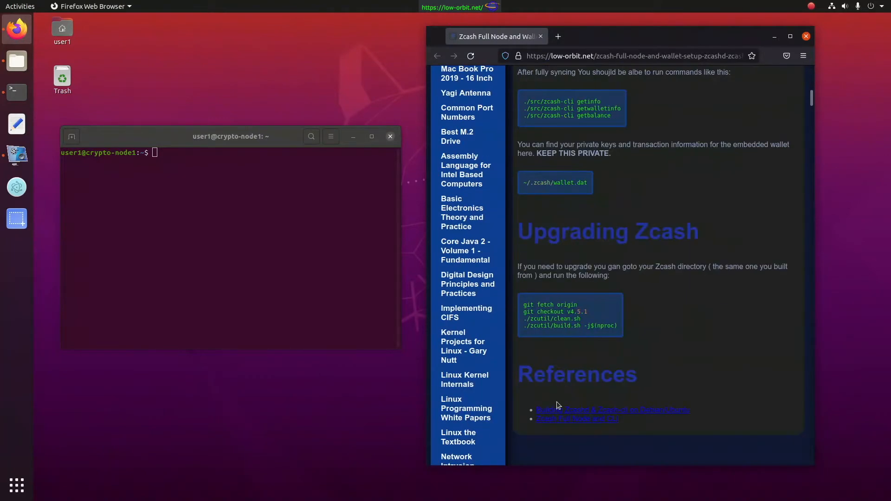
mouse_move(549, 415)
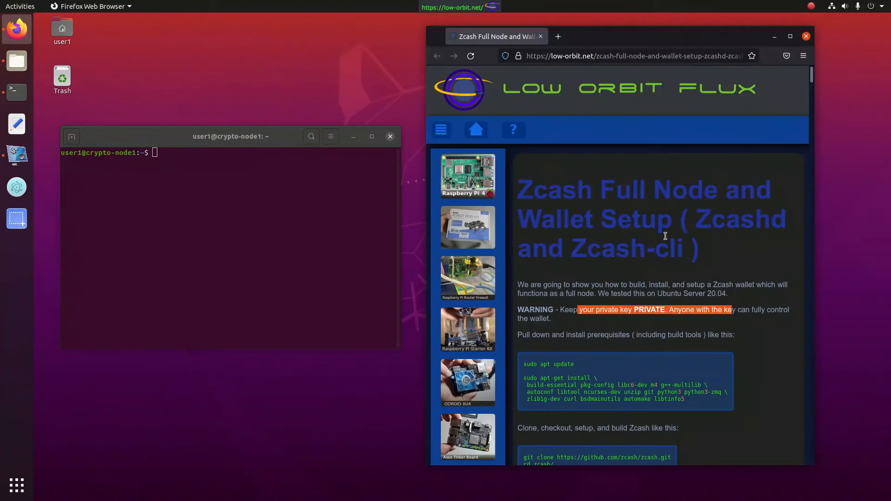
scroll("down", 3)
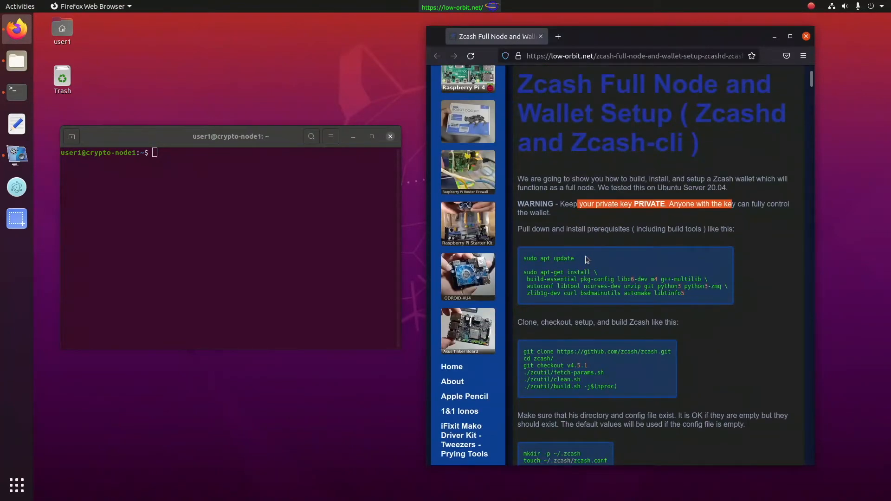
- Paste and run 'sudo apt update' with the sudo password to refresh the package lists
double_click(548, 258)
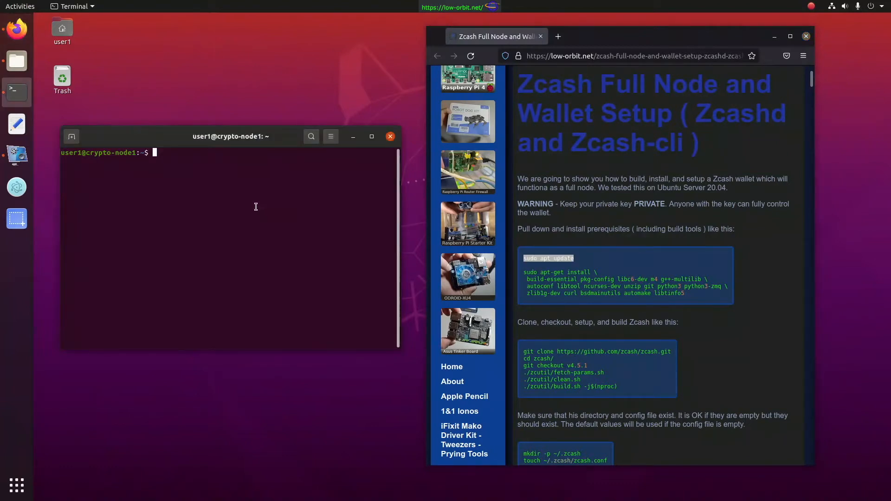
right_click(256, 207)
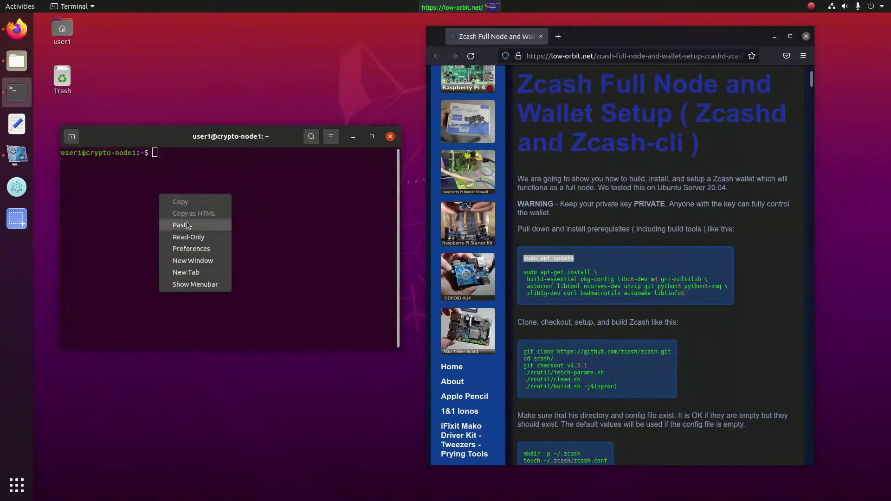
left_click(180, 225)
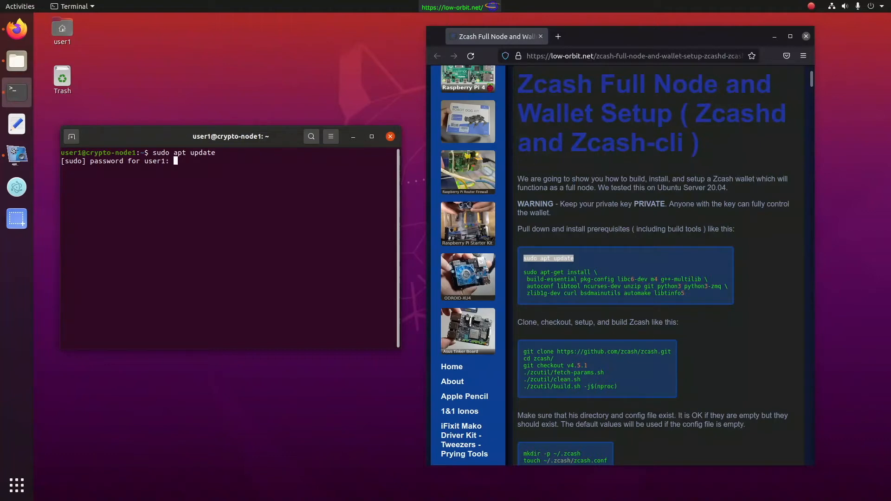
key("Return")
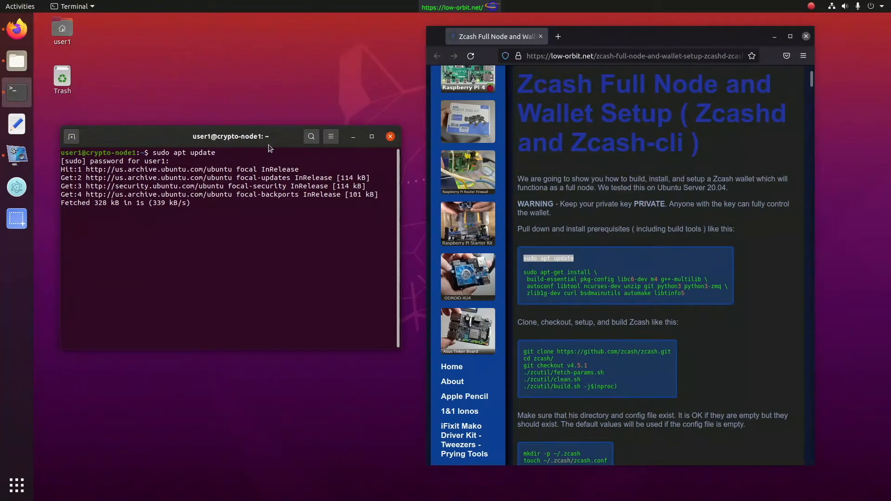
mouse_move(184, 160)
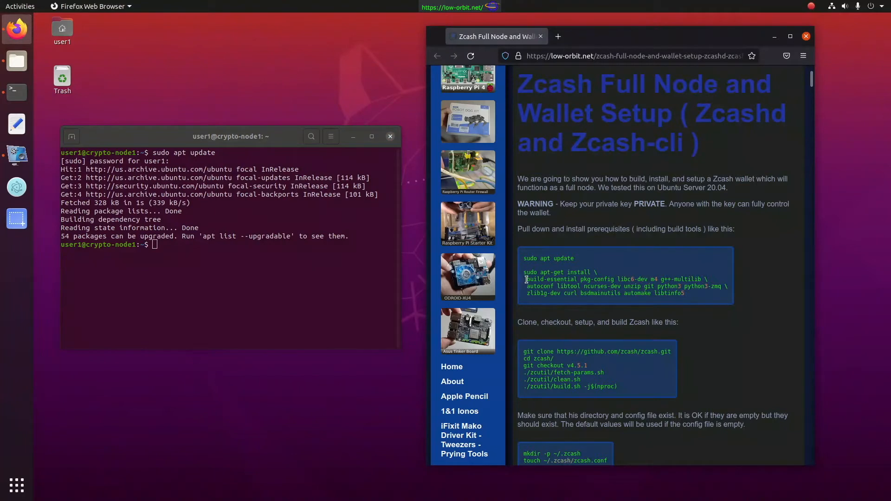
- Copy the guide's apt-get install command, run it and confirm with y to install the build tools
double_click(550, 279)
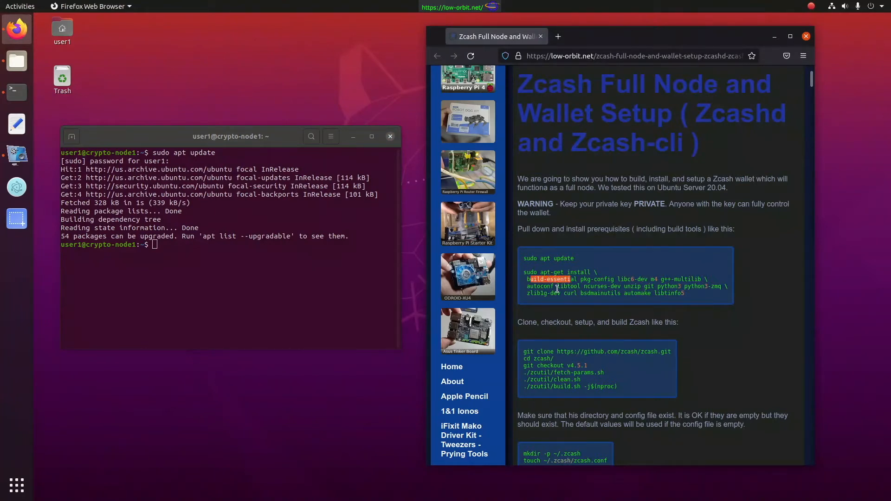
mouse_move(695, 297)
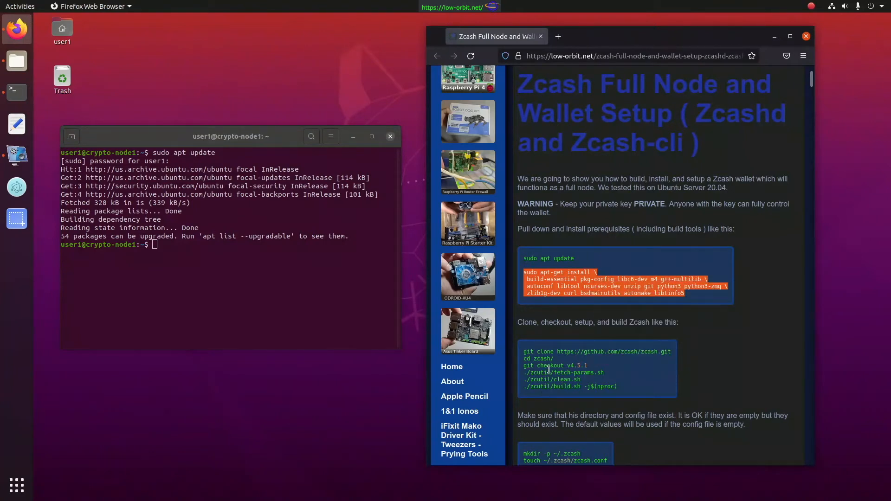
mouse_move(568, 359)
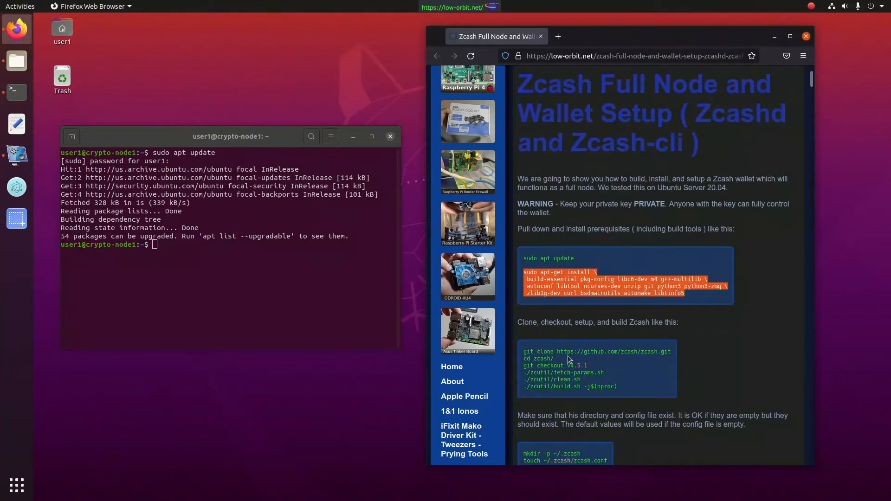
mouse_move(561, 381)
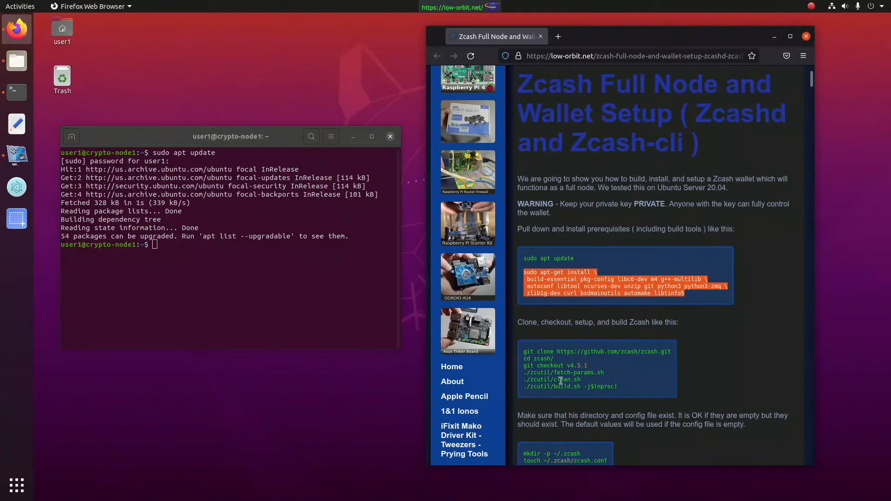
right_click(542, 286)
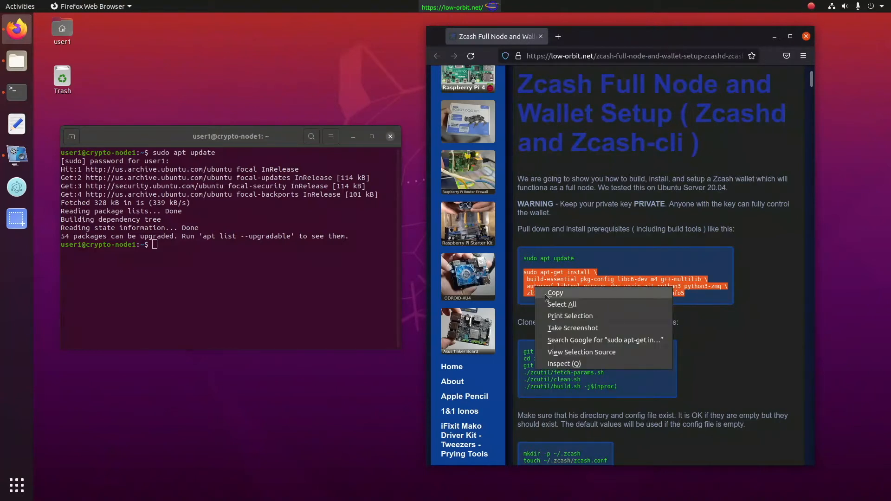
left_click(556, 292)
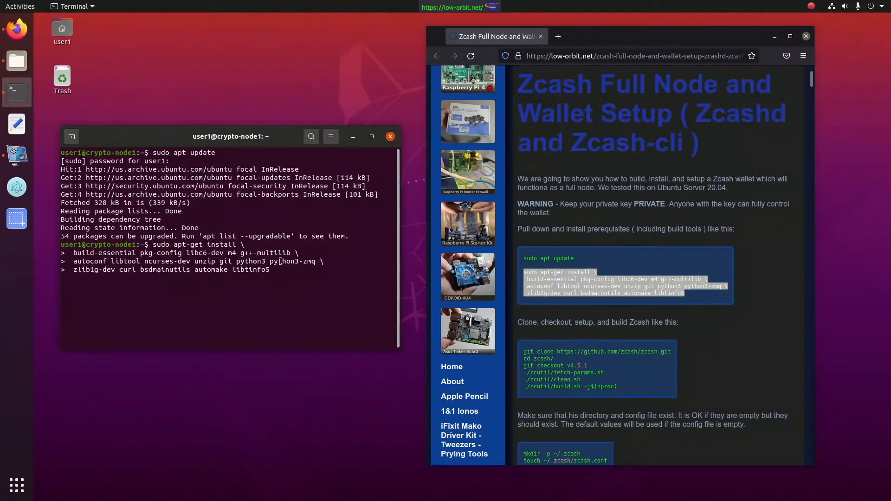
key("Return")
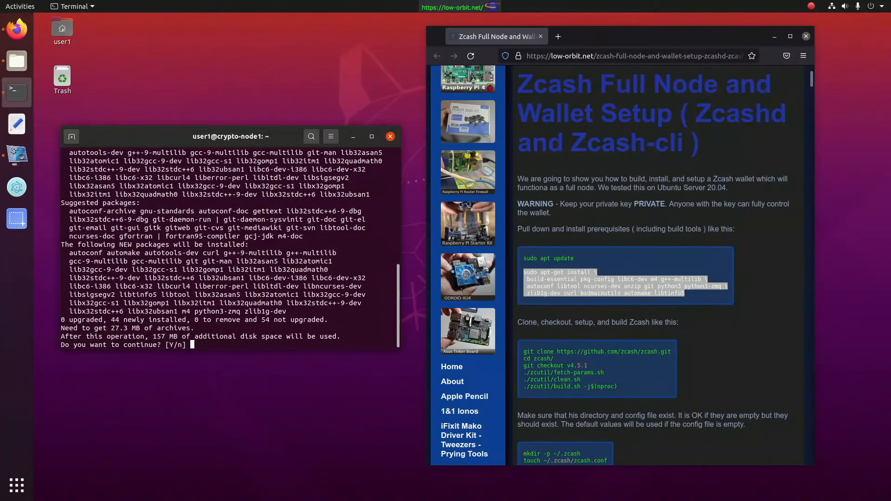
type("y")
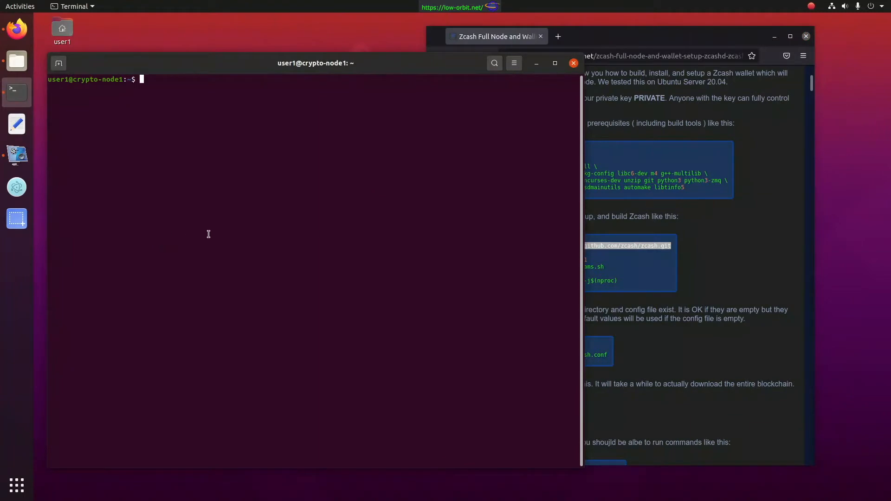
- Run git clone of github.com/zcash/zcash.git, cd into zcash/ and check out v4.5.1
right_click(173, 104)
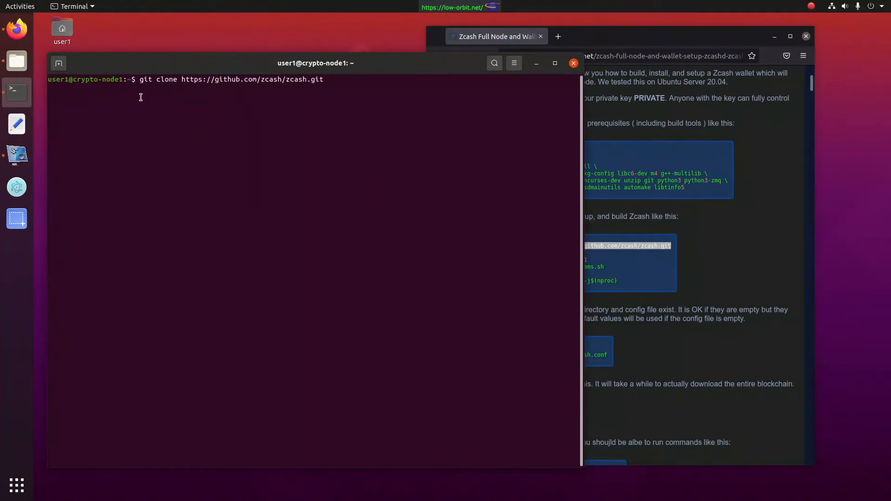
mouse_move(324, 137)
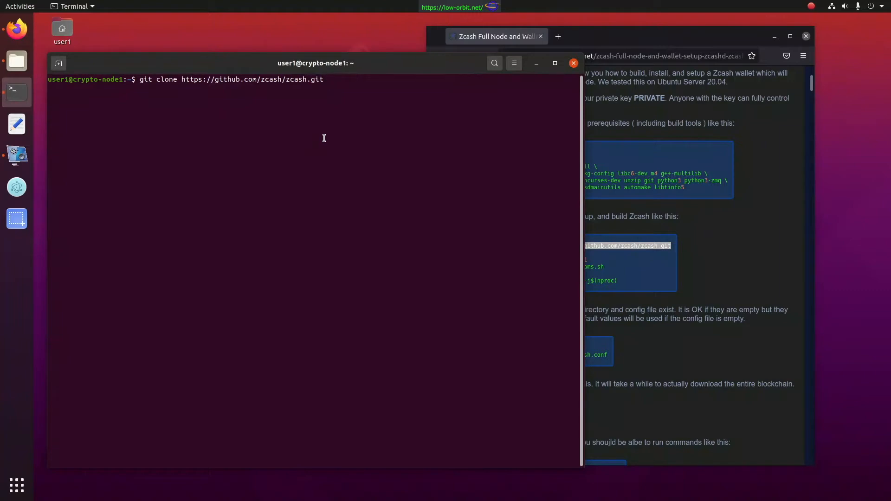
key("Return")
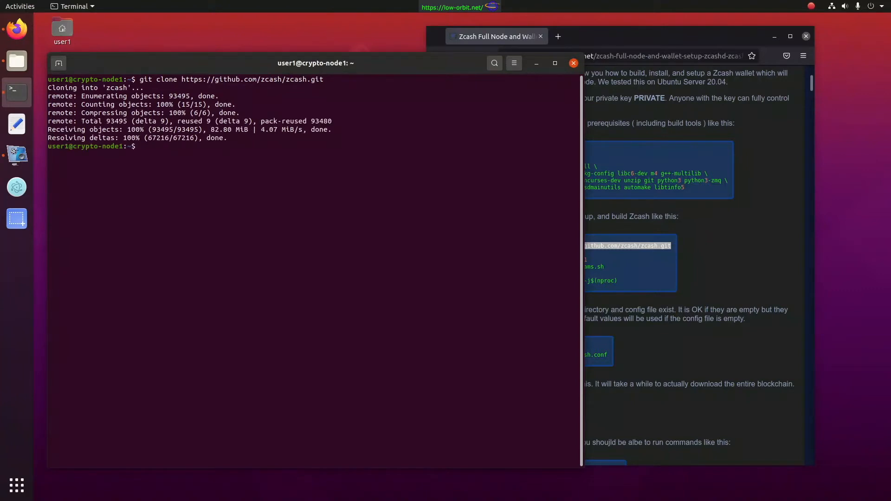
mouse_move(830, 336)
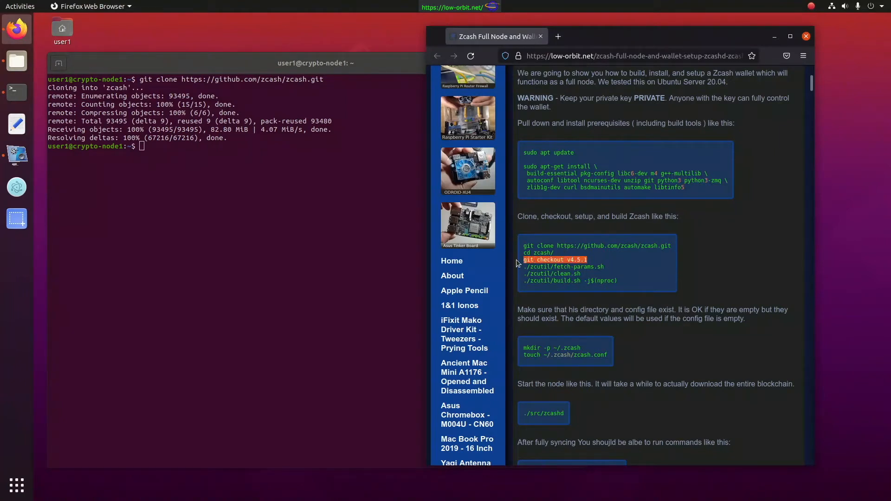
mouse_move(659, 253)
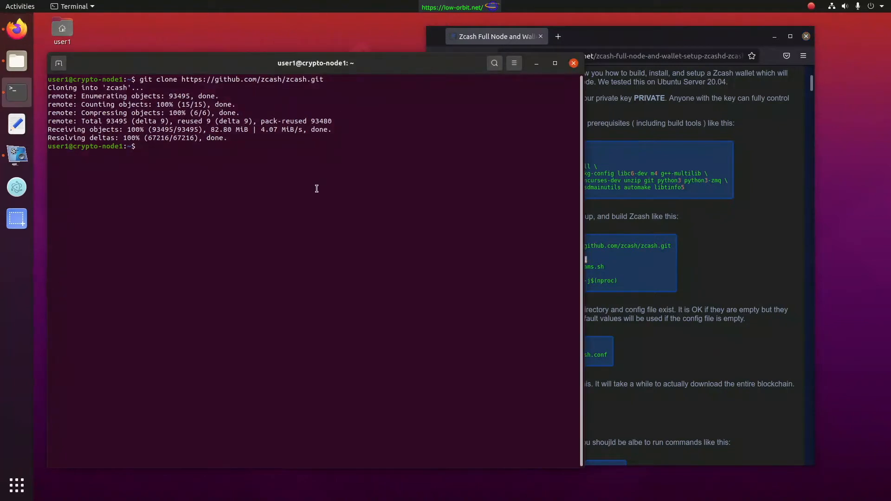
type("cd zc")
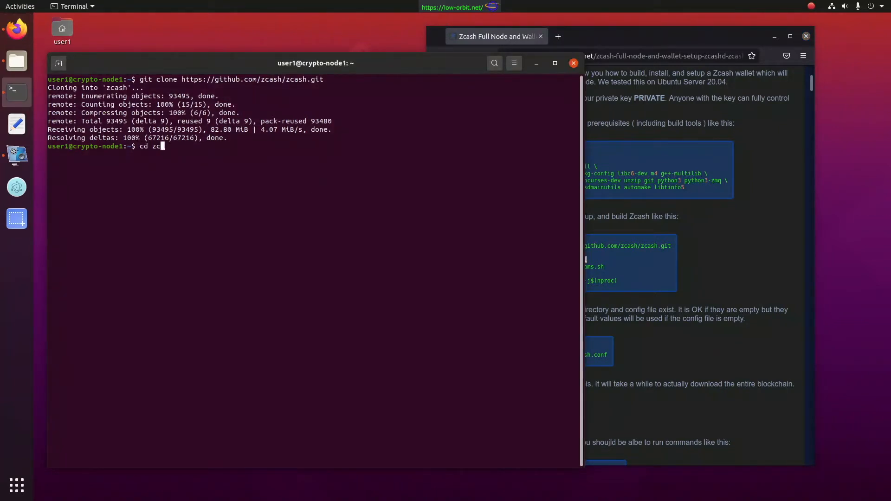
right_click(307, 220)
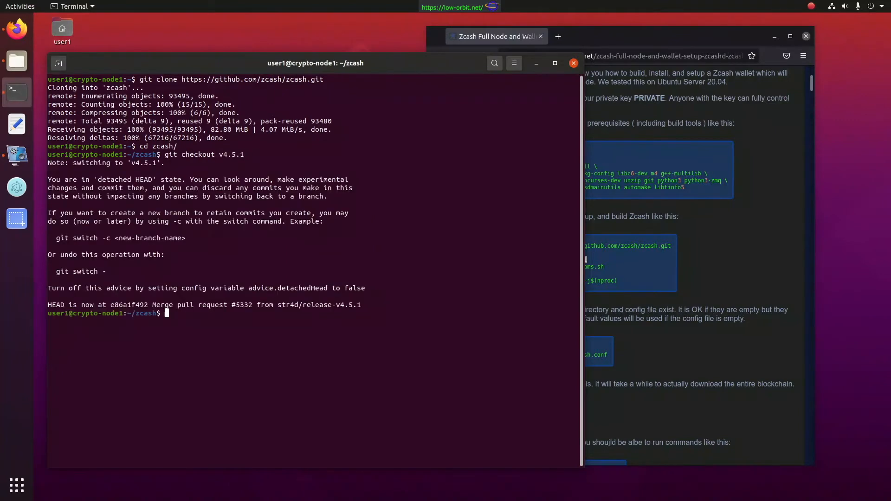
mouse_move(105, 231)
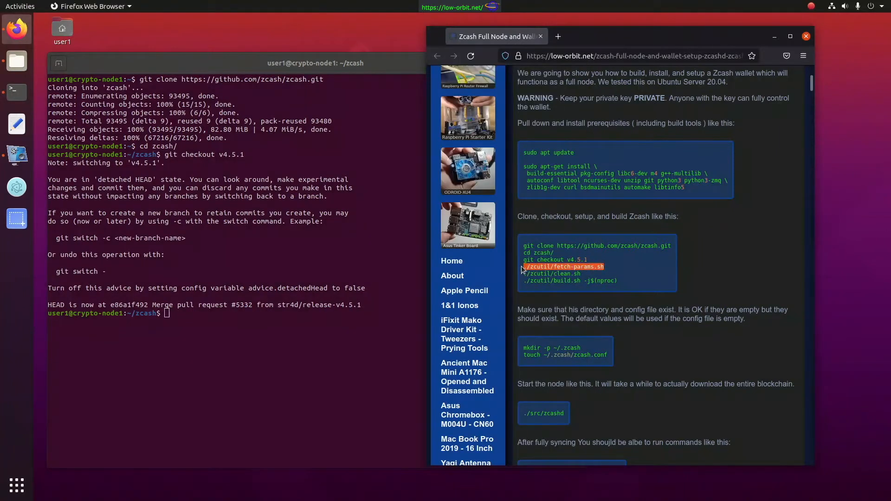
- Run ./zcutil/fetch-params.sh to download the Zcash proving parameters
right_click(563, 266)
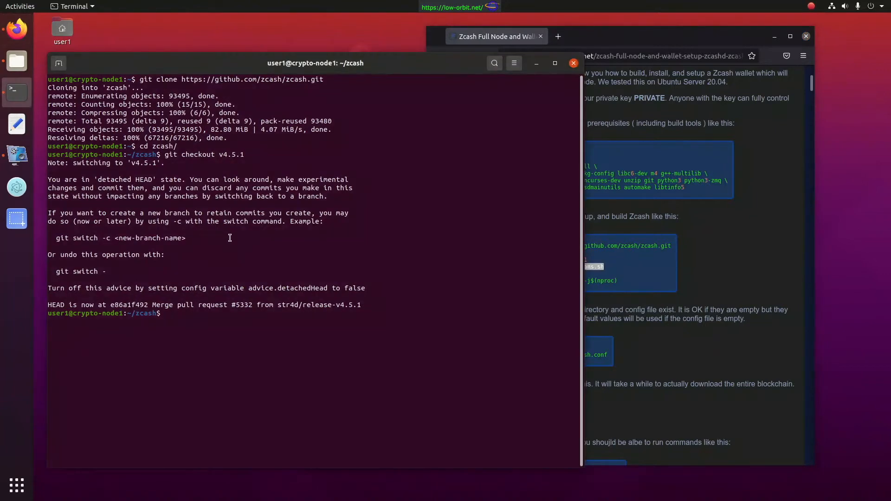
type("./zcutil/fetch-params.sh")
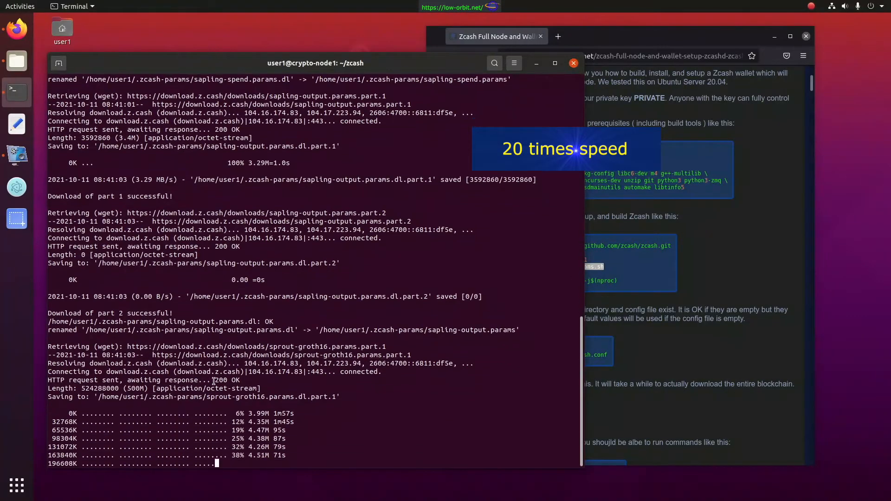
mouse_move(16, 155)
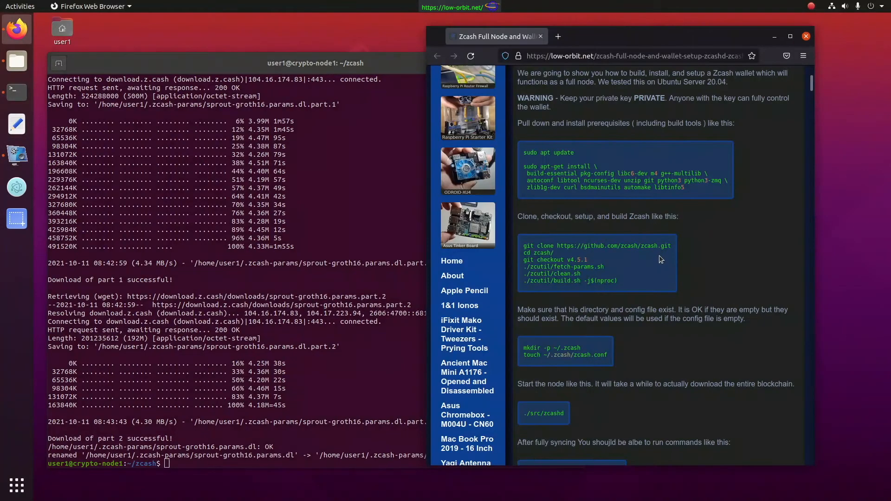
mouse_move(591, 274)
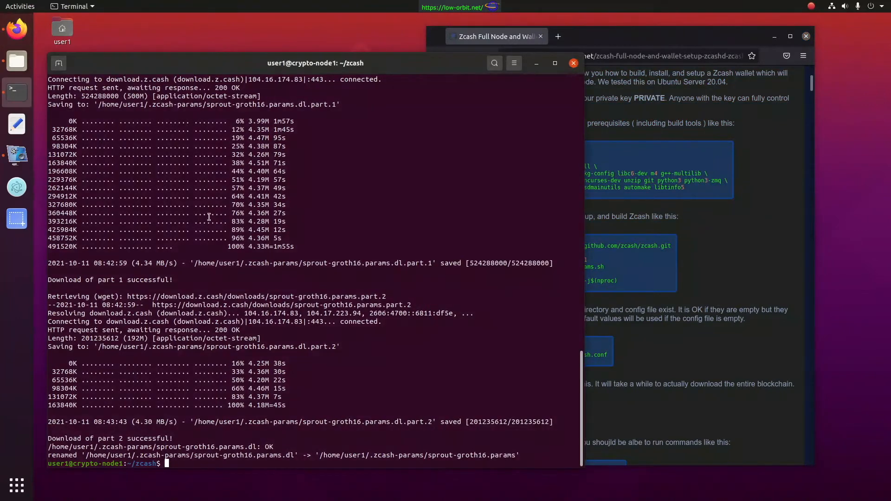
- Run ./zcutil/clean.sh in ~/zcash to clean the source tree
type("./zcutil/clean.sh")
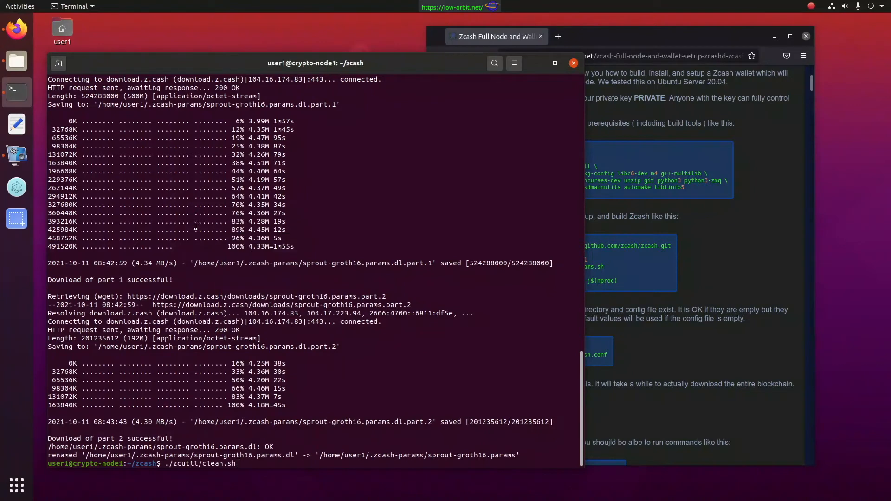
key("Return")
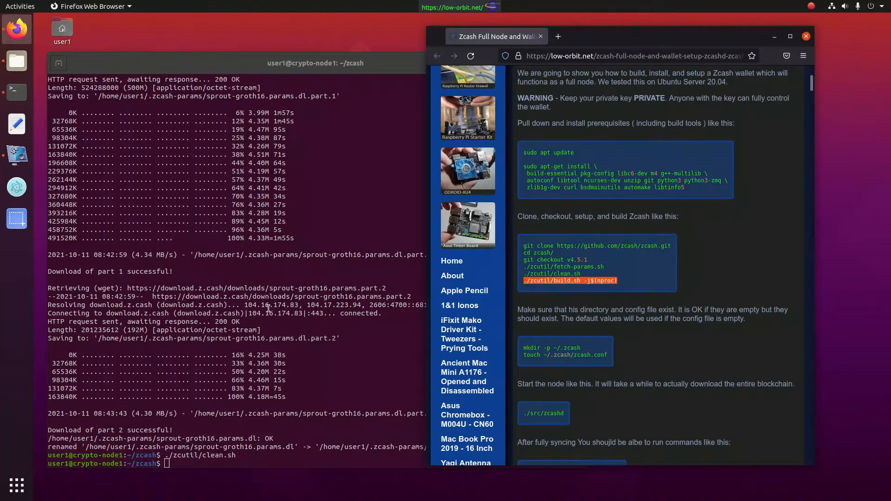
- Copy and run ./zcutil/build.sh -j$(nproc) to compile zcashd, zcash-cli and the other binaries
right_click(267, 274)
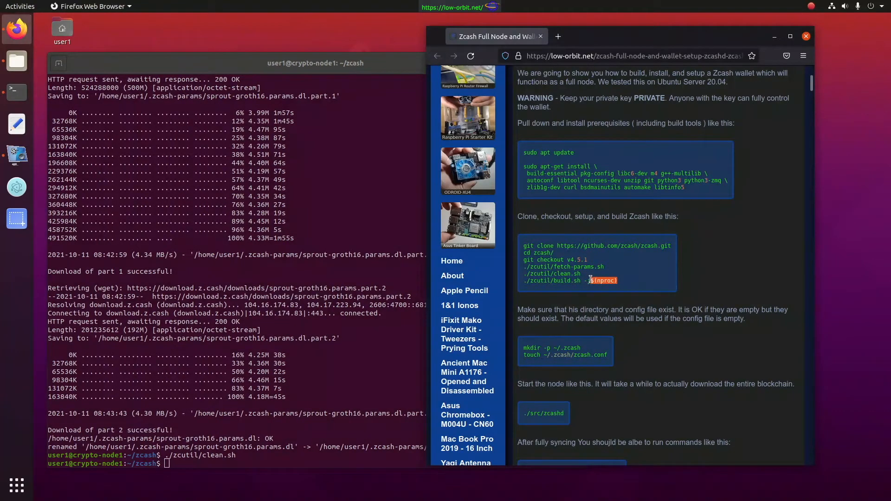
right_click(541, 280)
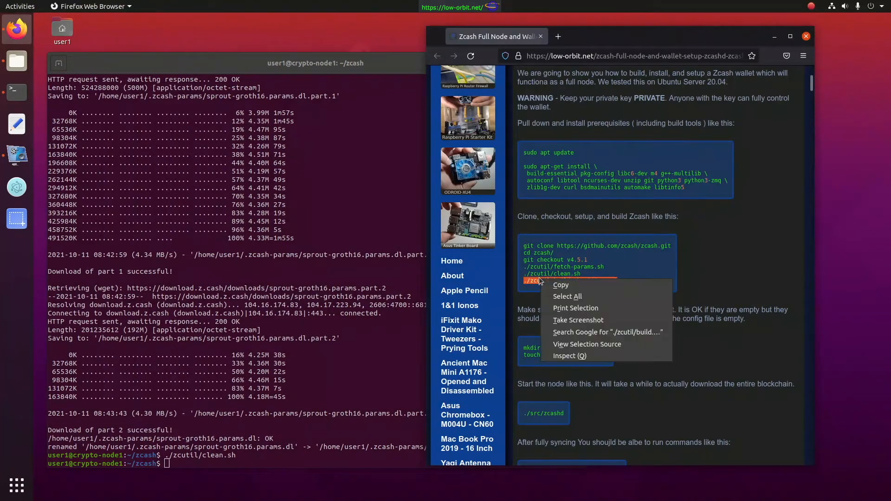
left_click(562, 295)
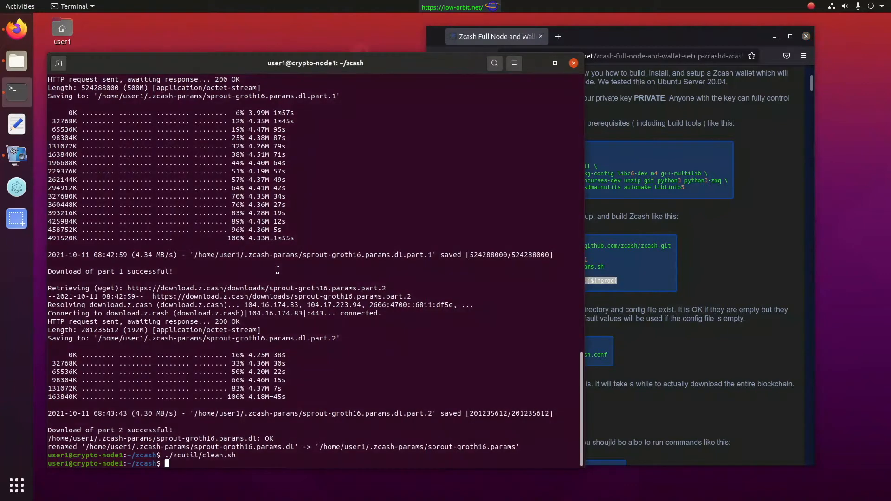
type("./zcutil/build.sh -j$(nproc)")
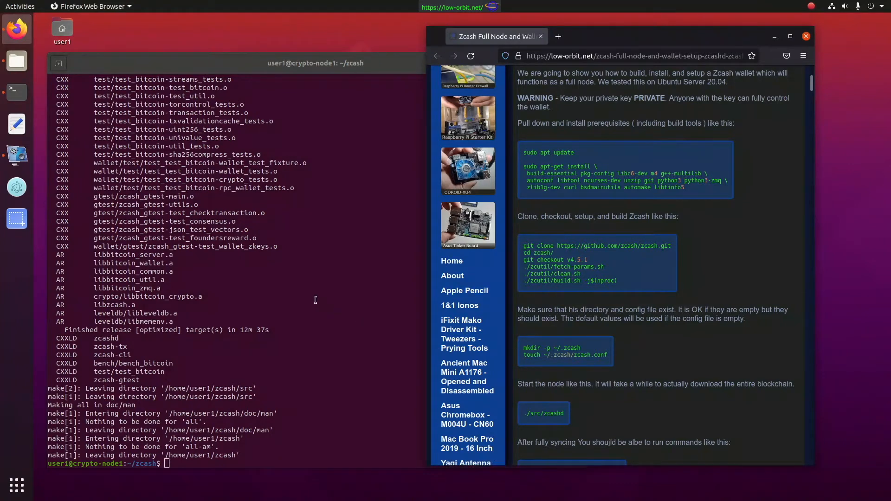
mouse_move(607, 267)
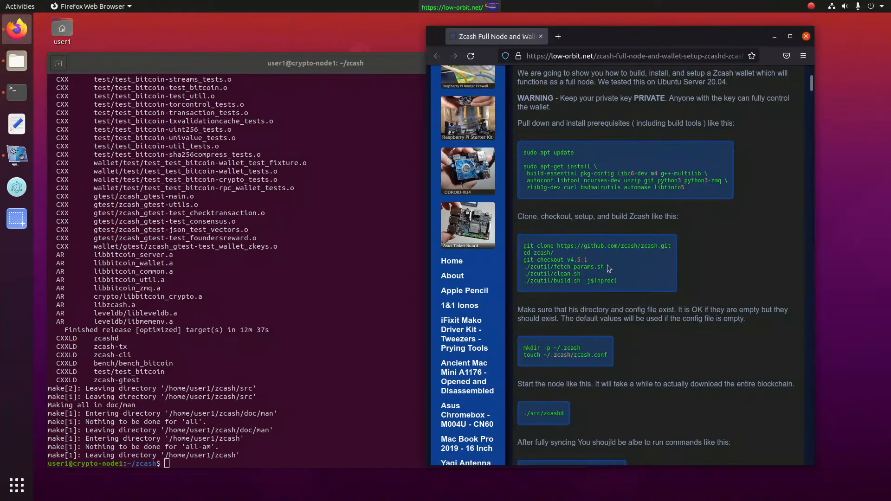
- Run mkdir -p ~/.zcash to create the Zcash data directory
scroll("down", 3)
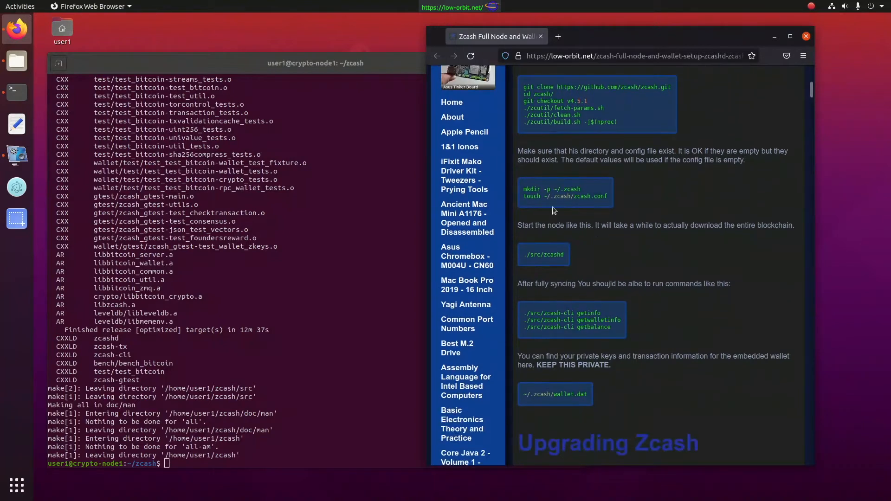
double_click(526, 190)
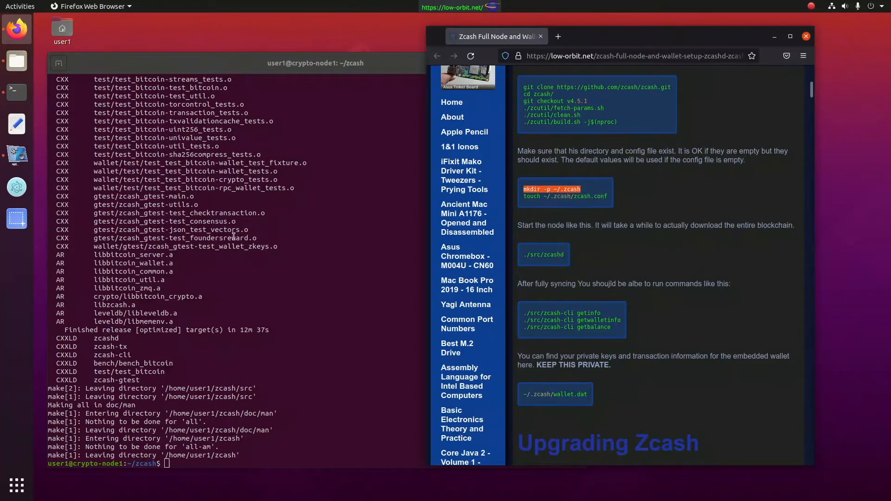
mouse_move(272, 258)
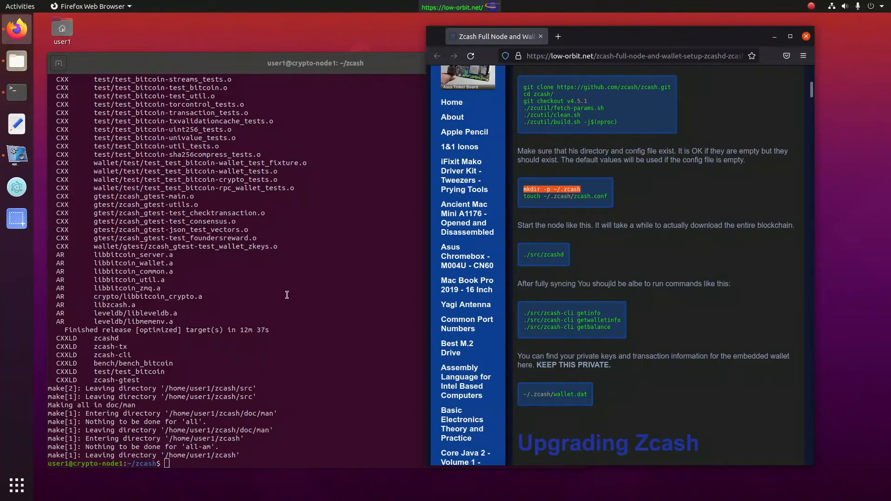
type("mkdir -p ~/.zcash")
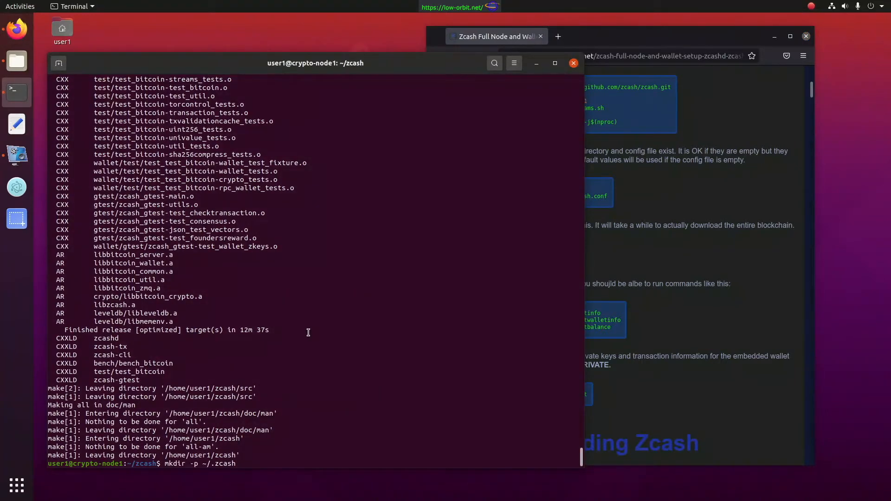
key("Return")
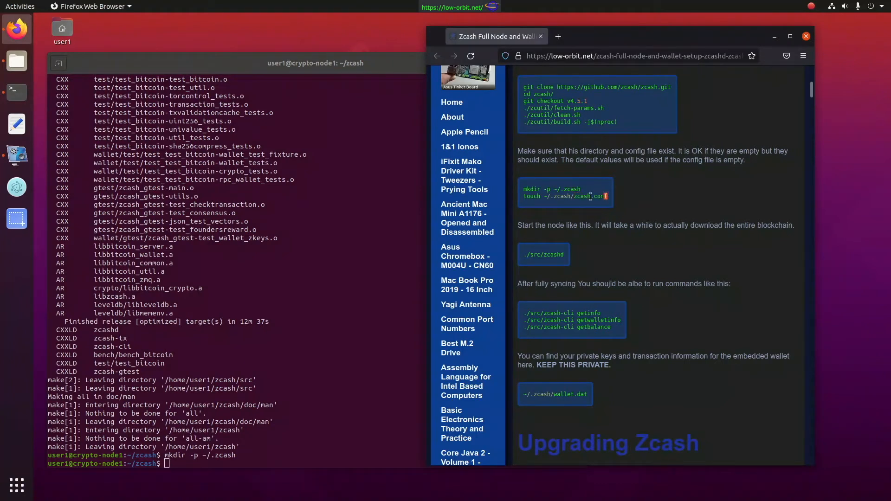
- Copy the guide's touch ~/.zcash/zcash.conf command to create the empty config file
double_click(565, 197)
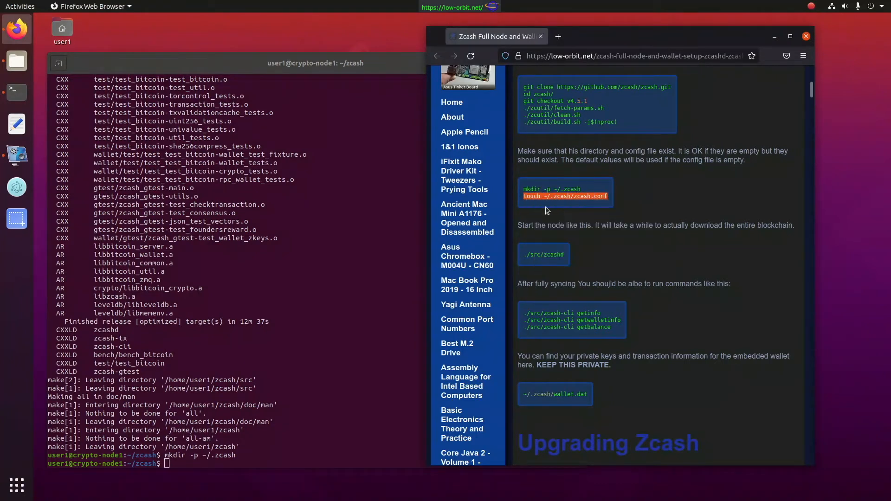
right_click(239, 295)
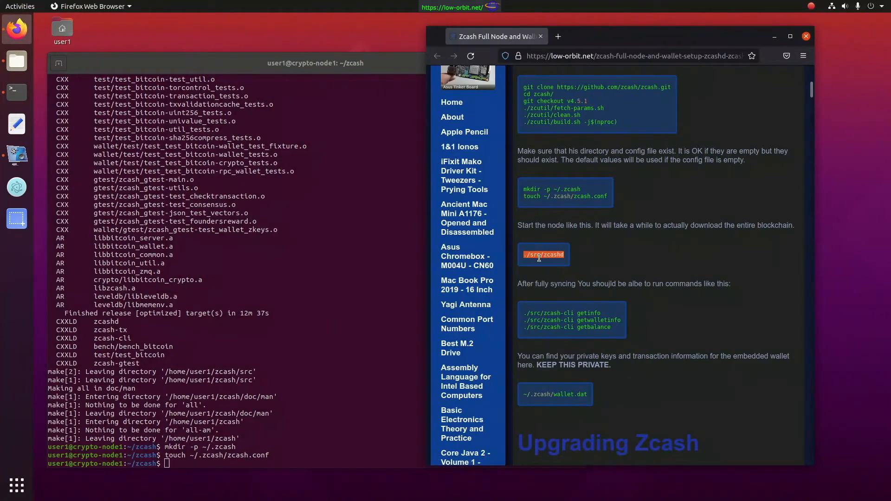
mouse_move(562, 268)
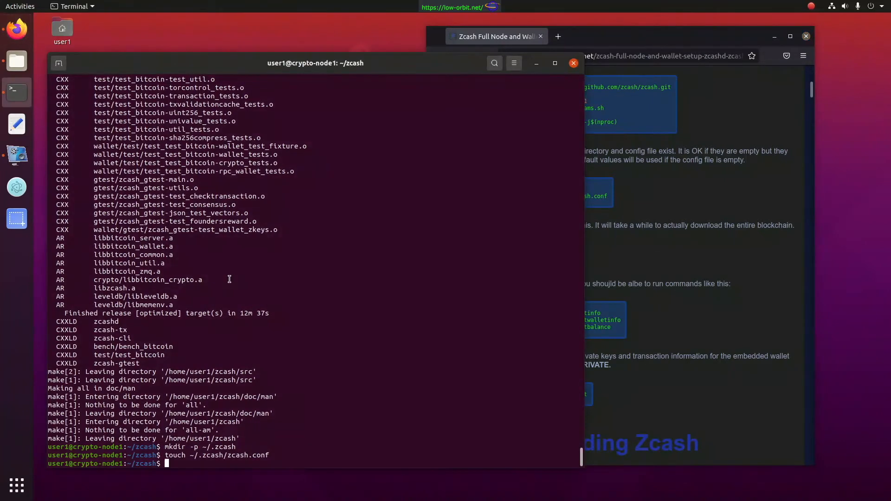
- Run ./src/zcashd so the node connects and starts downloading mainnet blocks
type("./src/zcashd")
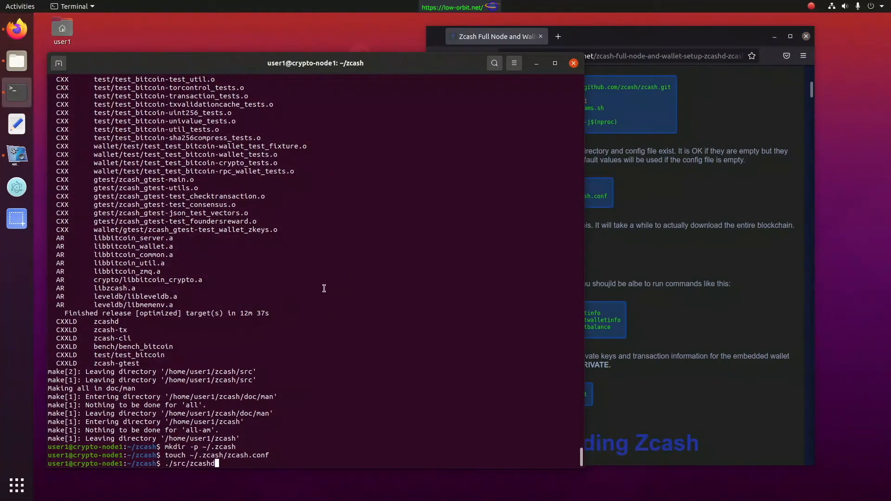
key("Return")
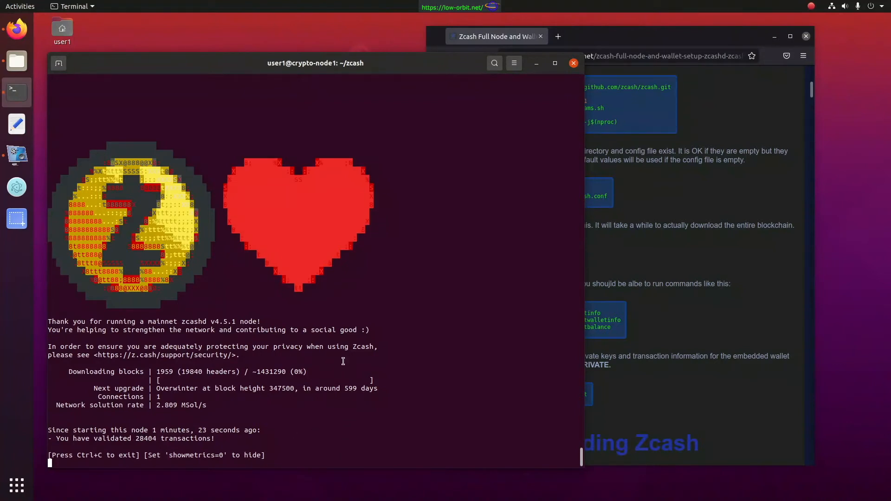
mouse_move(392, 152)
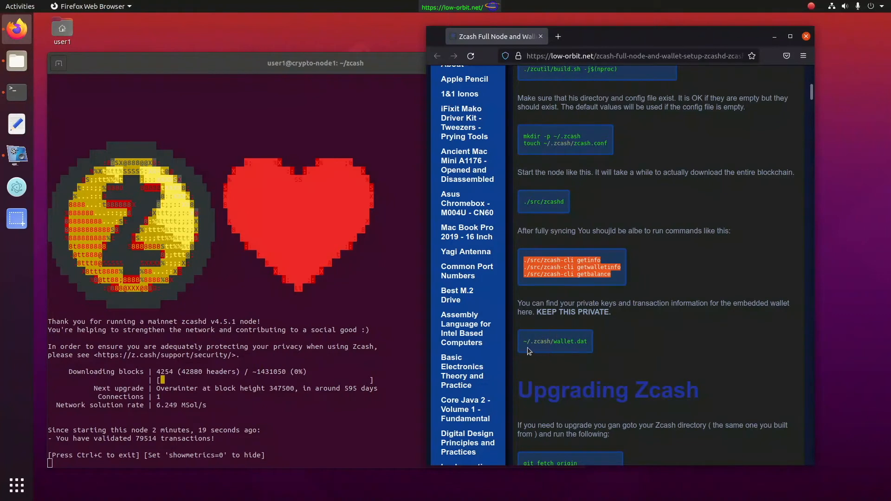
double_click(554, 342)
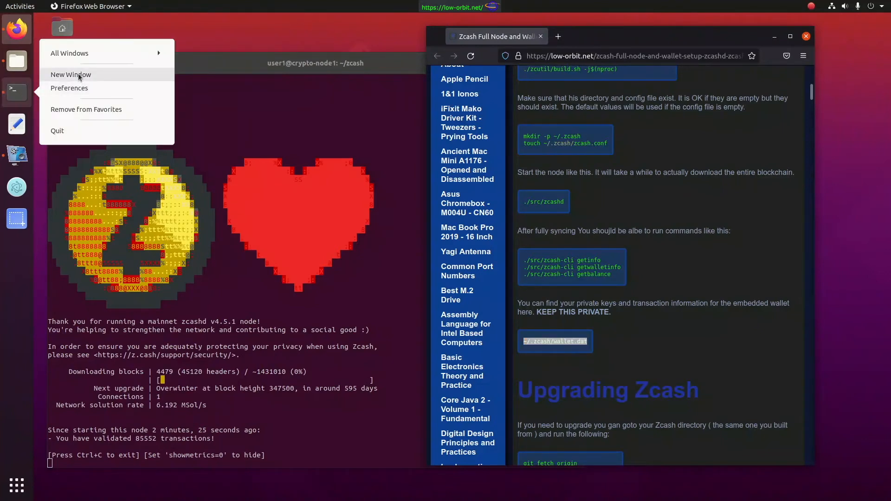
- In a new terminal window, change into ~/.zcash and list wallet.dat, zcash.conf, blocks and debug.log
left_click(285, 195)
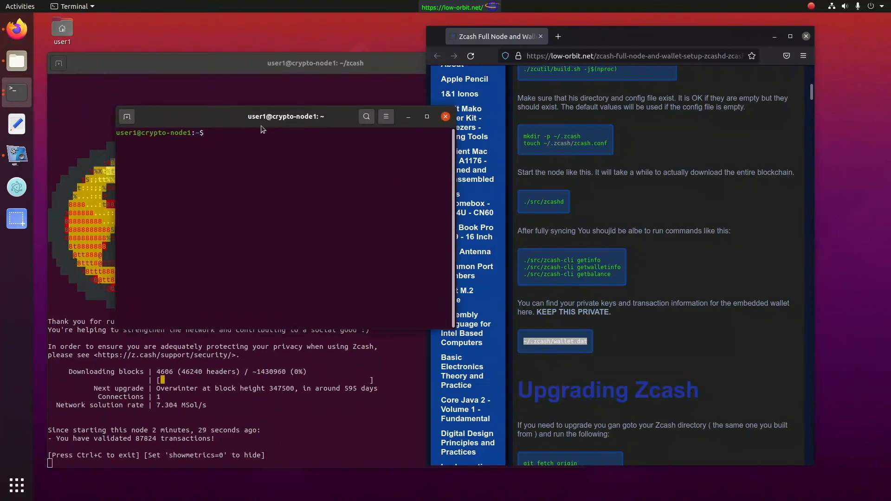
type("cd zcash/")
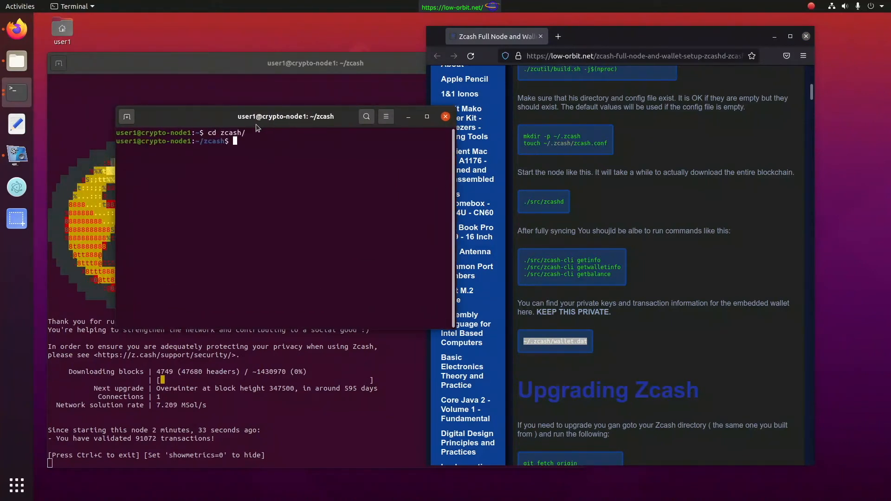
type("ls")
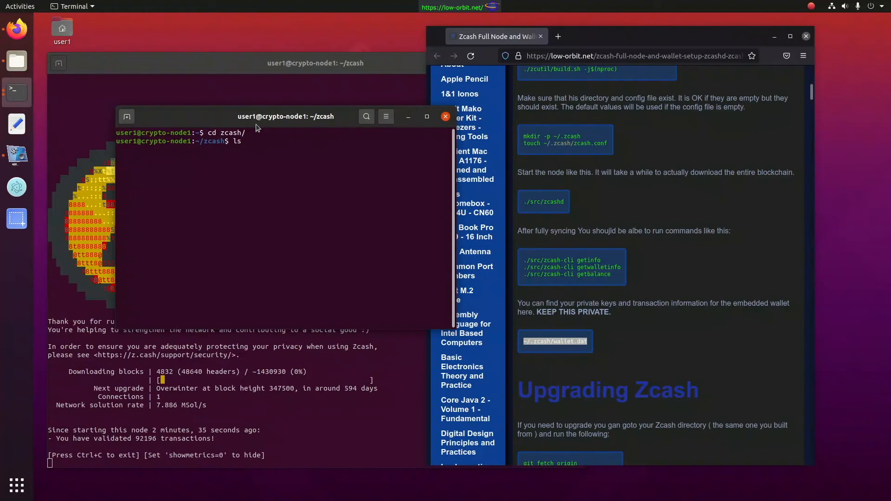
type("cd ..")
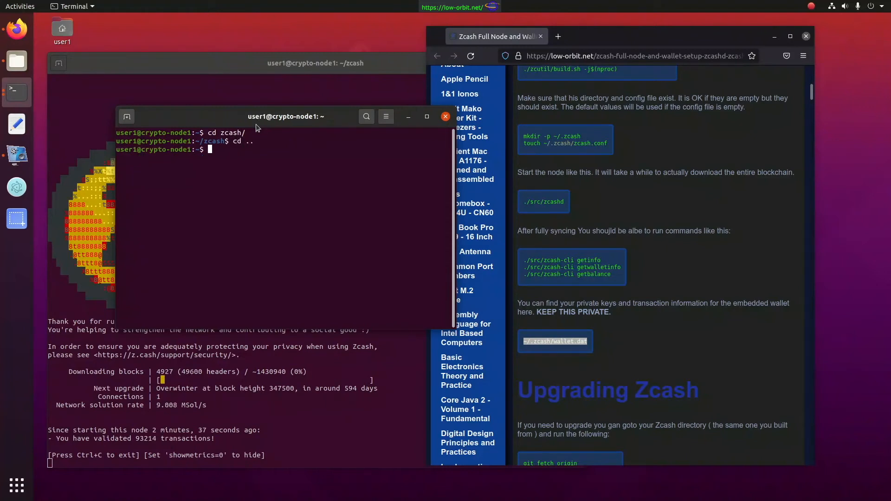
type("cd .x")
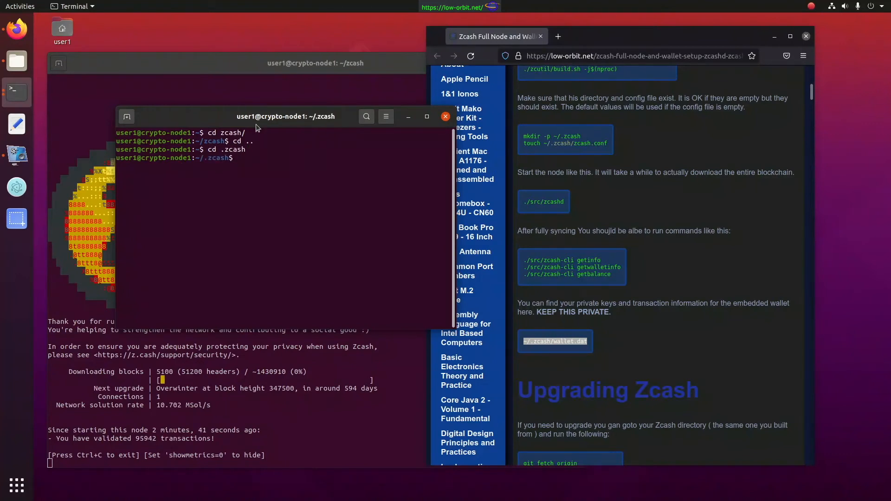
type("ls")
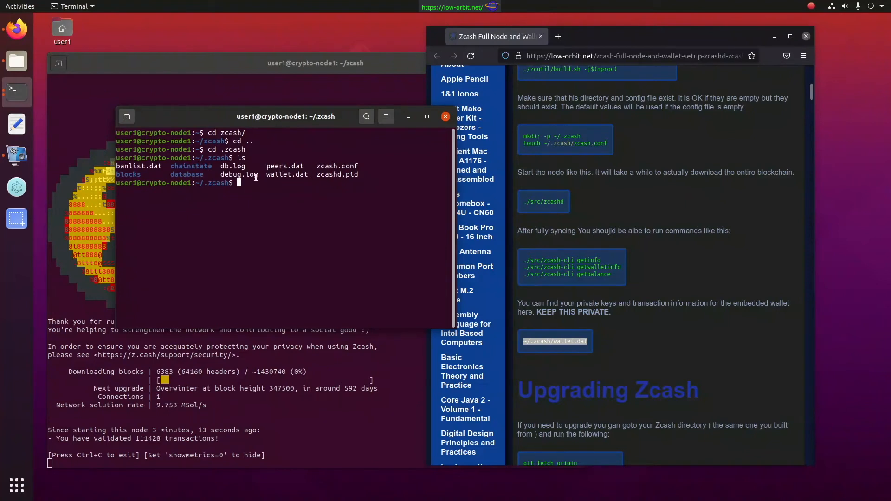
- Resize the new terminal window and move it toward the top left
left_click_drag(284, 116, 284, 91)
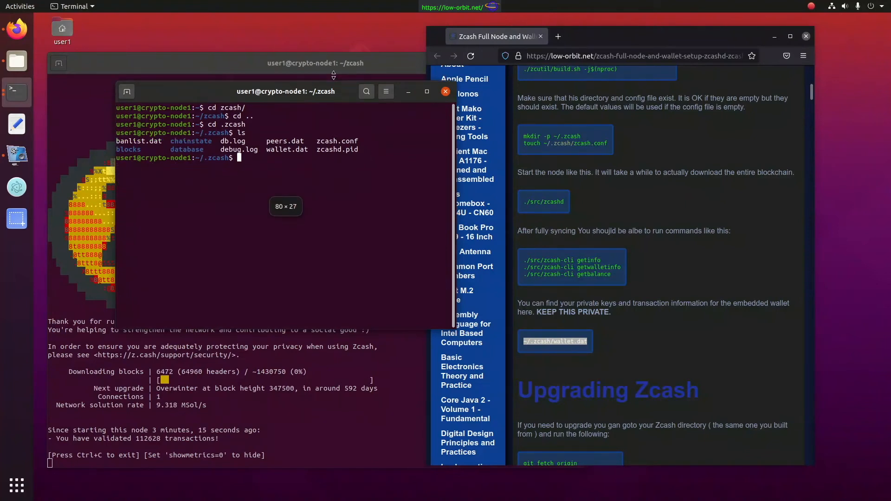
left_click_drag(285, 91, 309, 34)
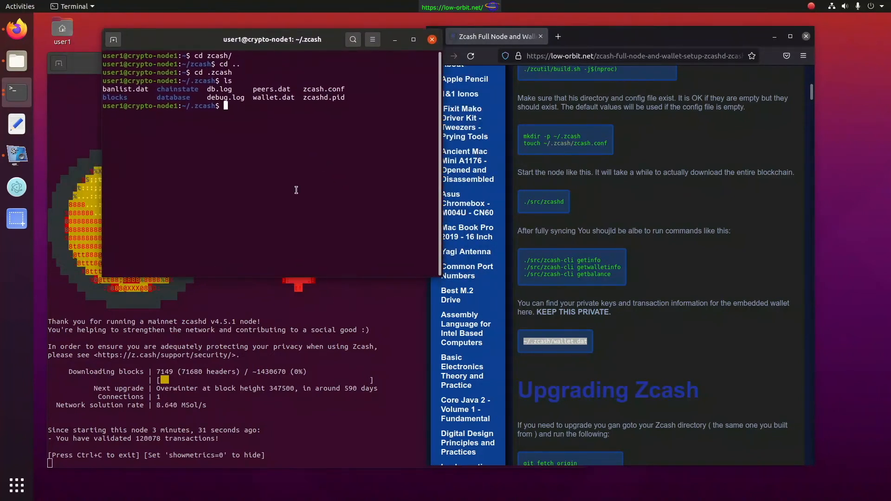
mouse_move(280, 289)
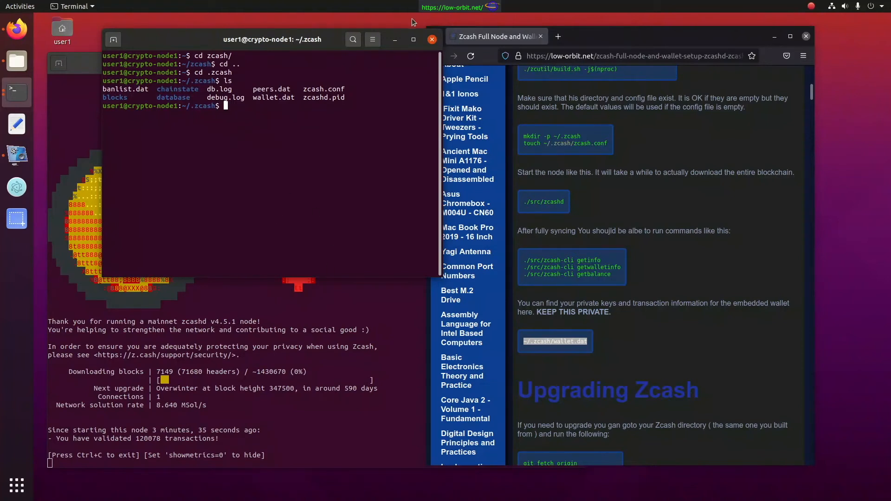
mouse_move(184, 260)
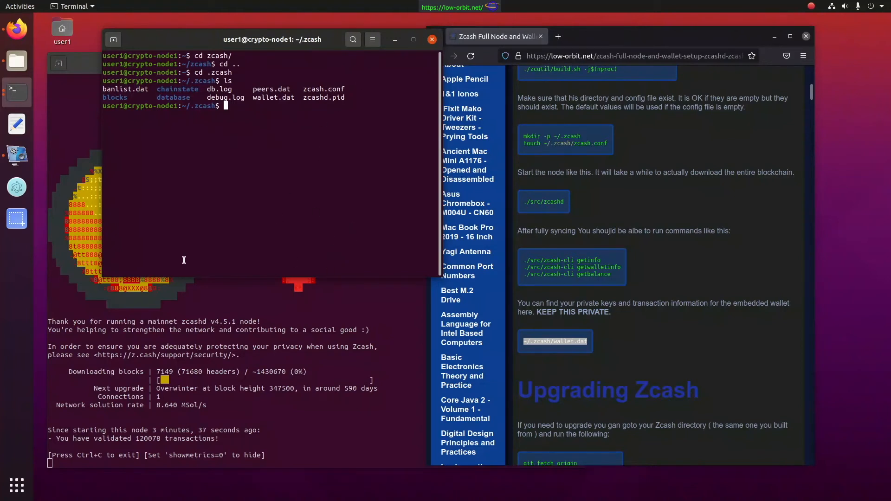
mouse_move(162, 229)
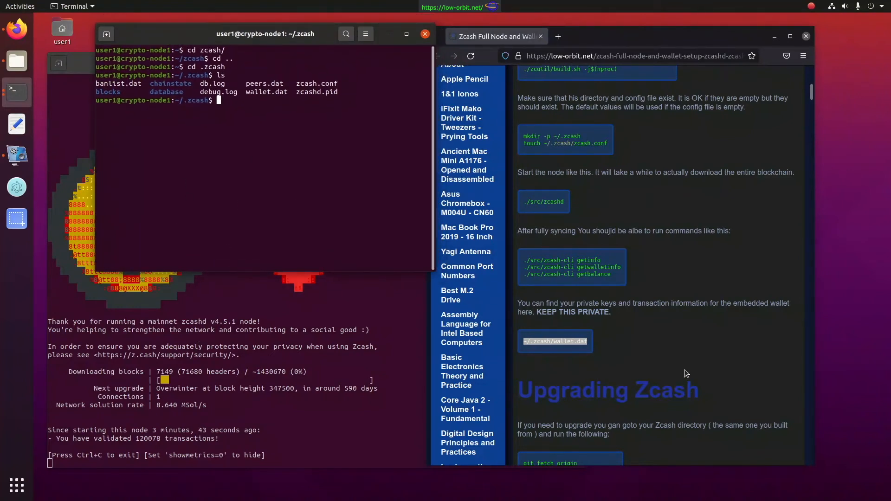
mouse_move(310, 197)
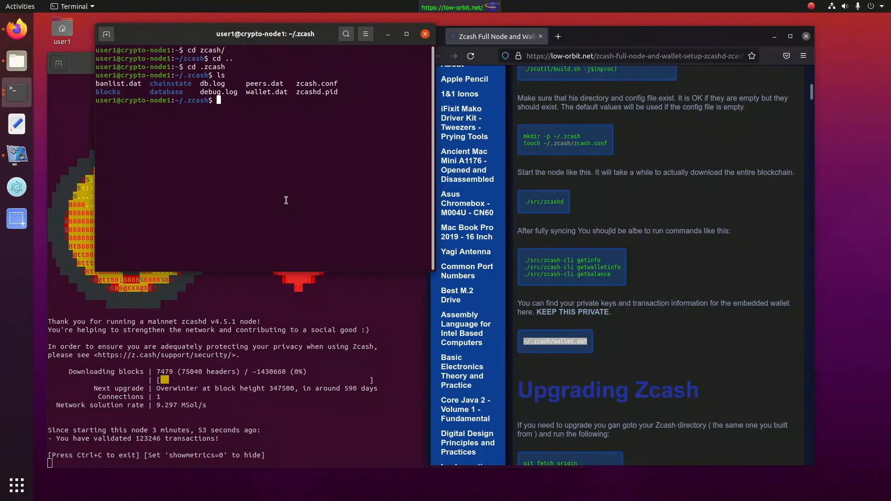
- Run ./src/zcash-cli getinfo, returning v4.5.1, 7865 blocks, zero balance and one connection
type("cd ../zcash/")
type("ls")
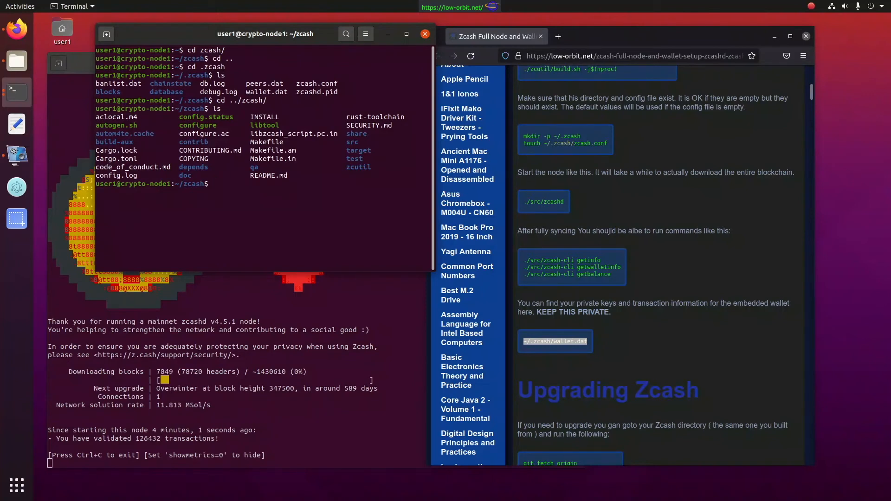
type("./src/z")
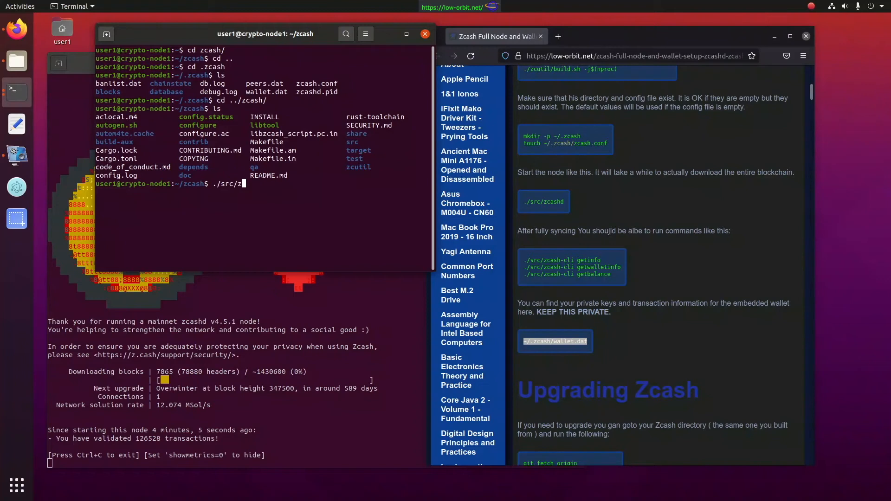
type("cash-")
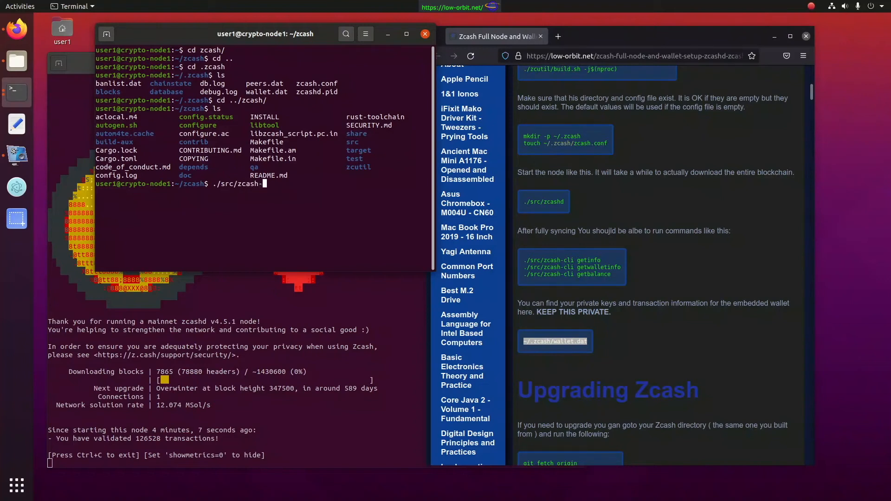
type("cli")
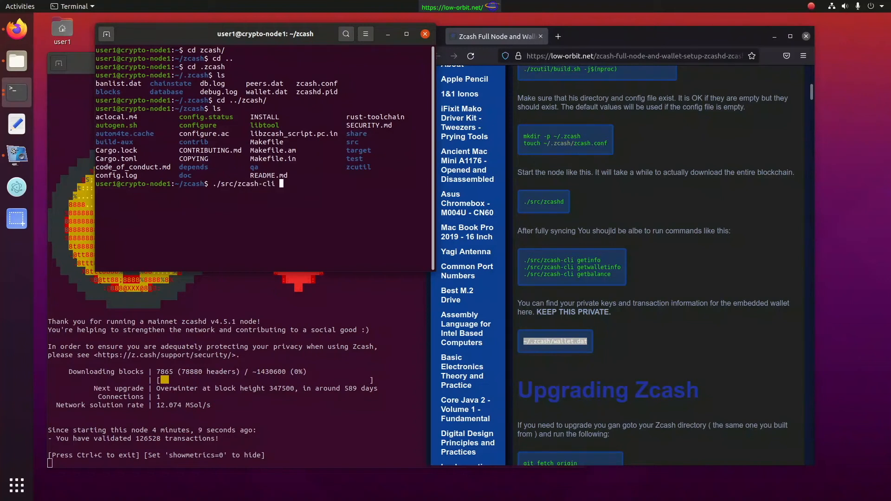
type("getinfo")
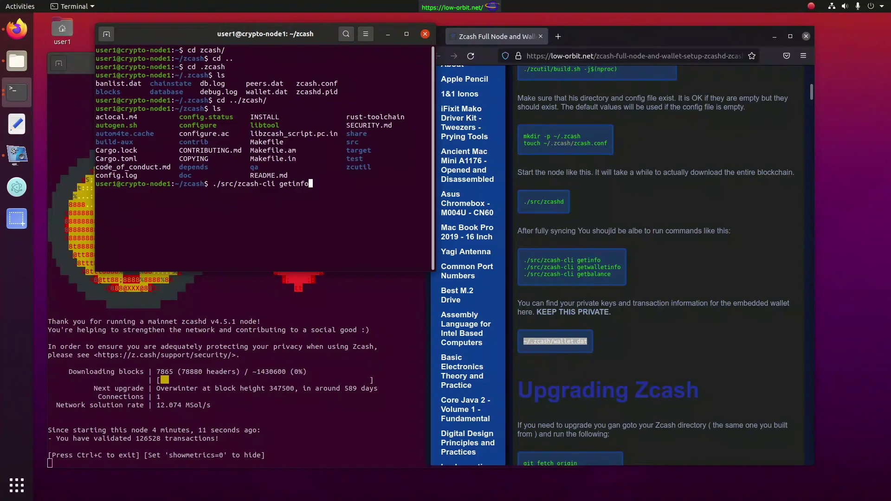
key("Return")
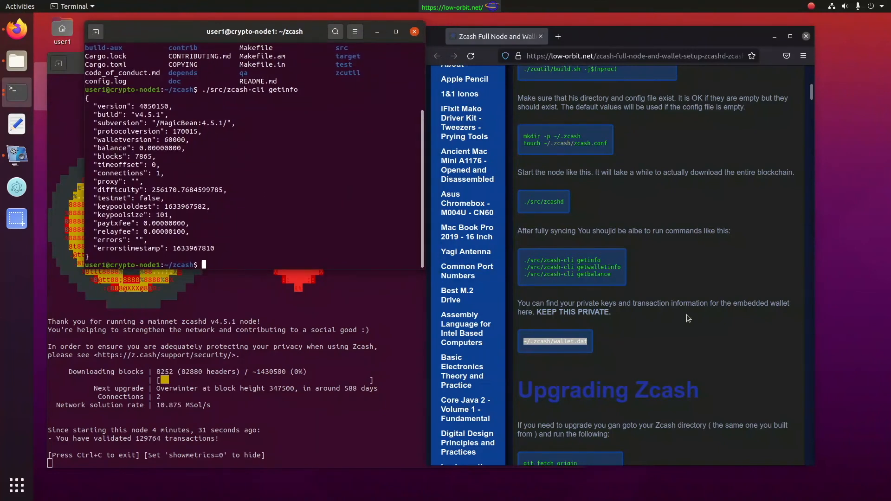
mouse_move(485, 295)
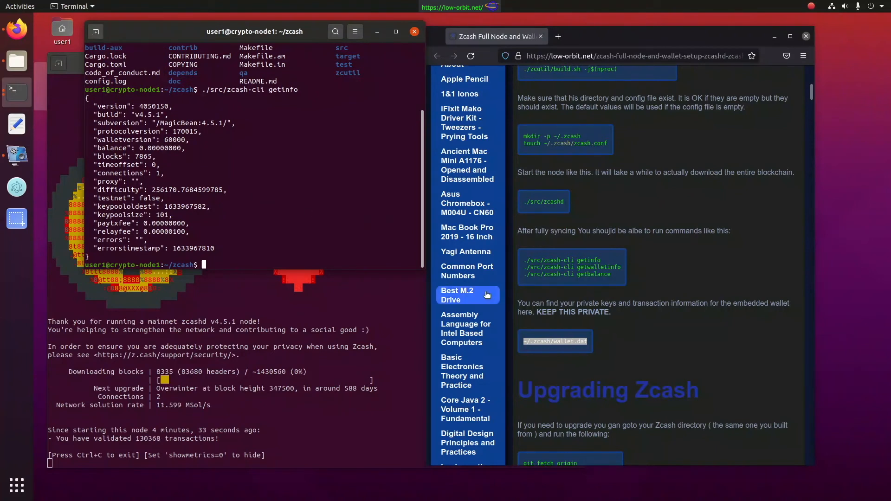
- Run ./src/zcash-cli getwalletinfo showing zero balances, then change up a directory
type("./src/zcash-cli geti")
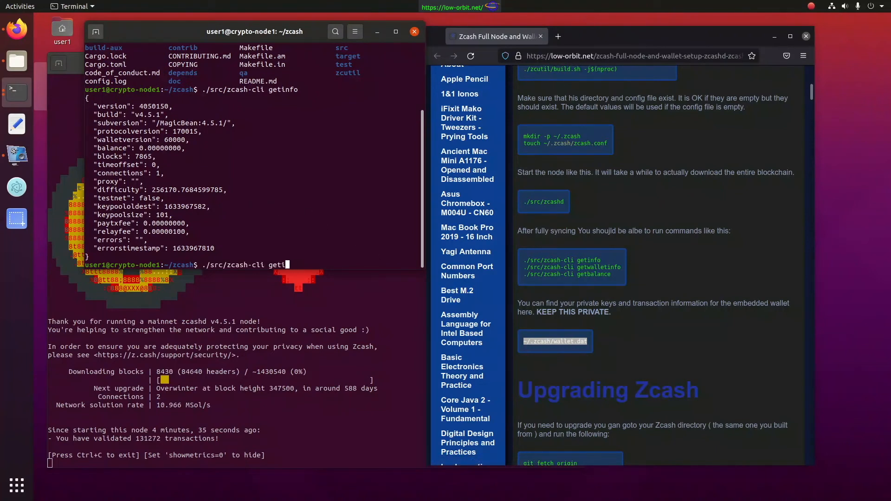
type("walletinfo")
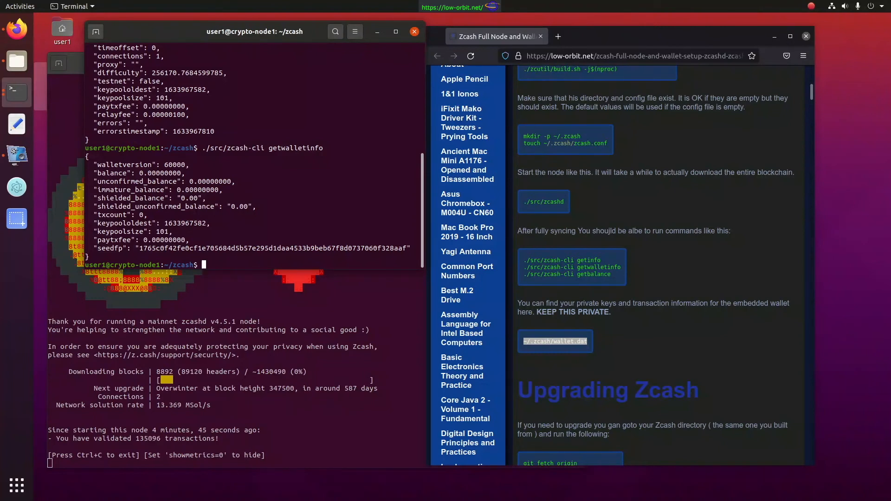
type("cd ../zcash/")
type("cat")
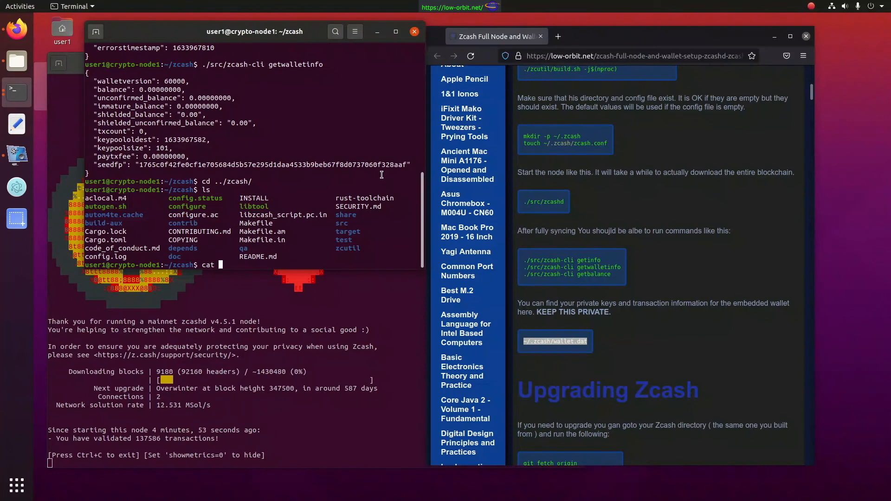
- Print the raw binary of ~/.zcash/wallet.dat with cat, then return to the zcash source folder
type("wal")
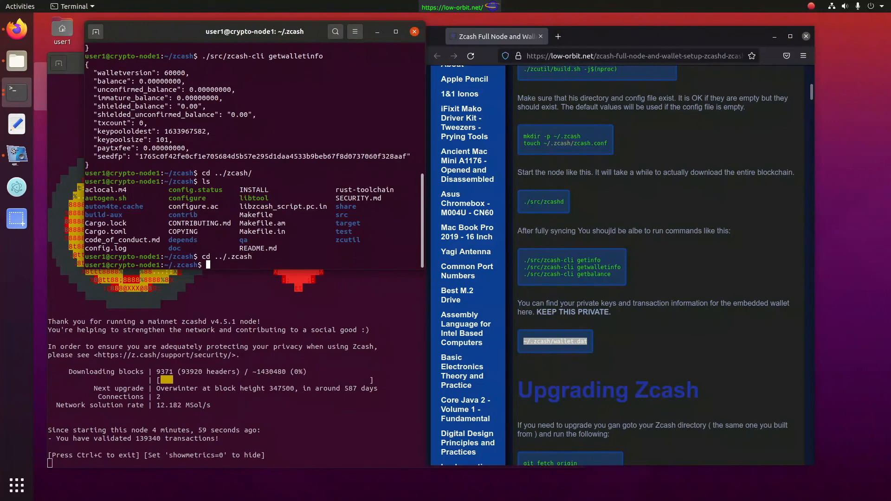
type("cat wallet.dat")
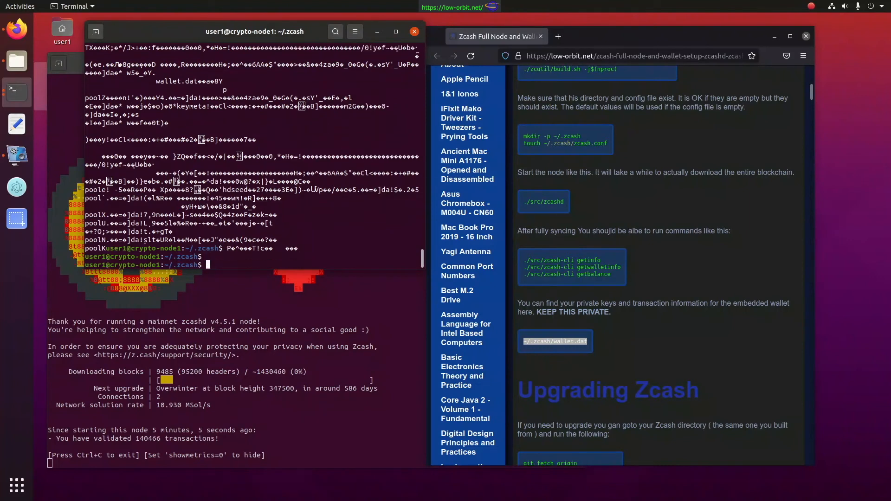
type("cat wallet.dat")
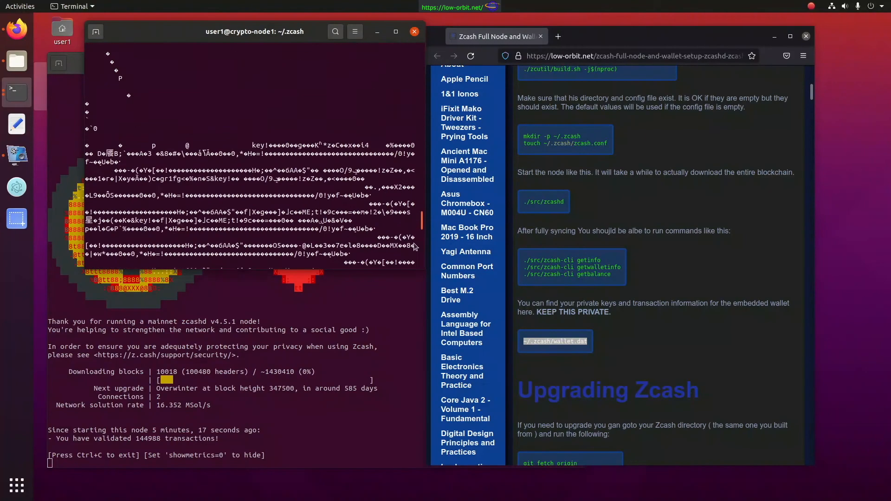
type("cd ../.zcash")
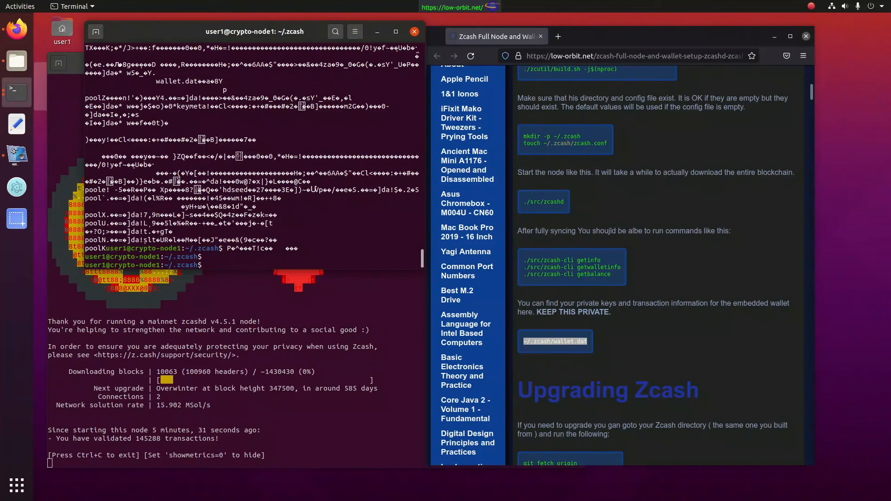
type("cd ../zcash/")
type("ls")
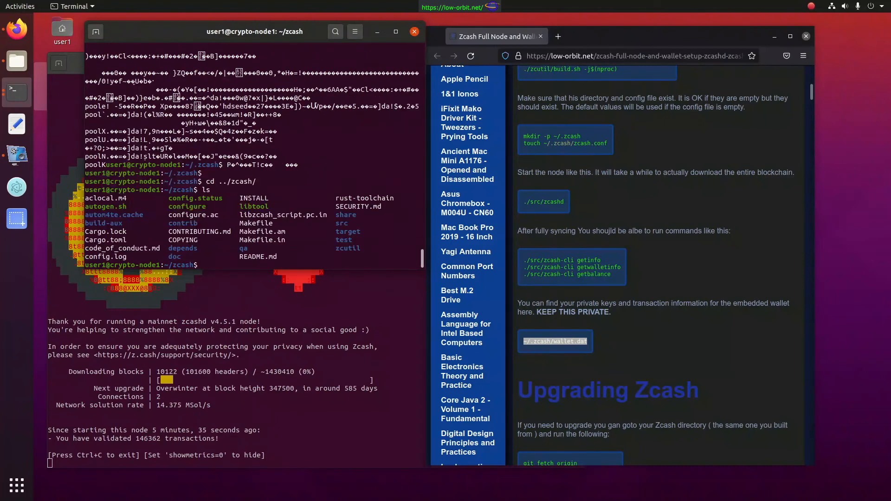
- From the zcash source folder, run getwalletinfo again showing zero balances and the seed fingerprint
type("cd ../zcash/")
type("./src/zcash-cli getwalletinfo")
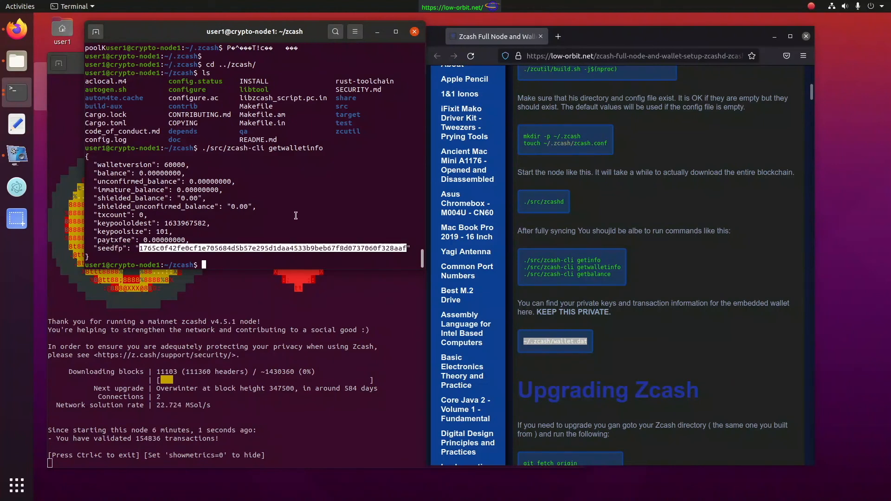
mouse_move(464, 204)
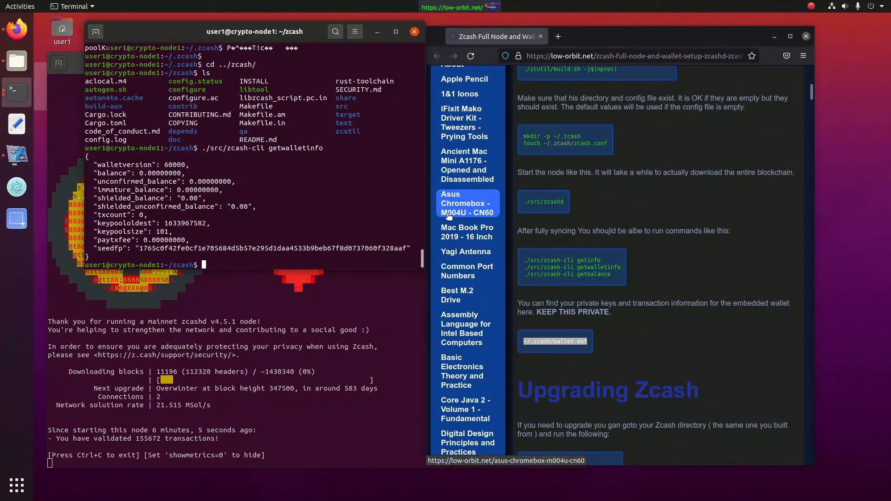
- Run ./src/zcash-cli getbalance, which returns 0.00000000, and start another zcash-cli command
type("./src/zcash-cli getwalletinfo")
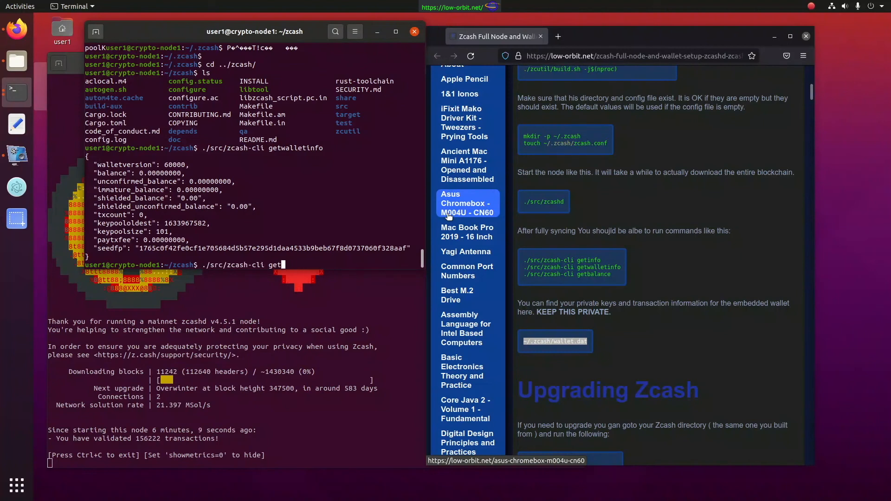
type("bal")
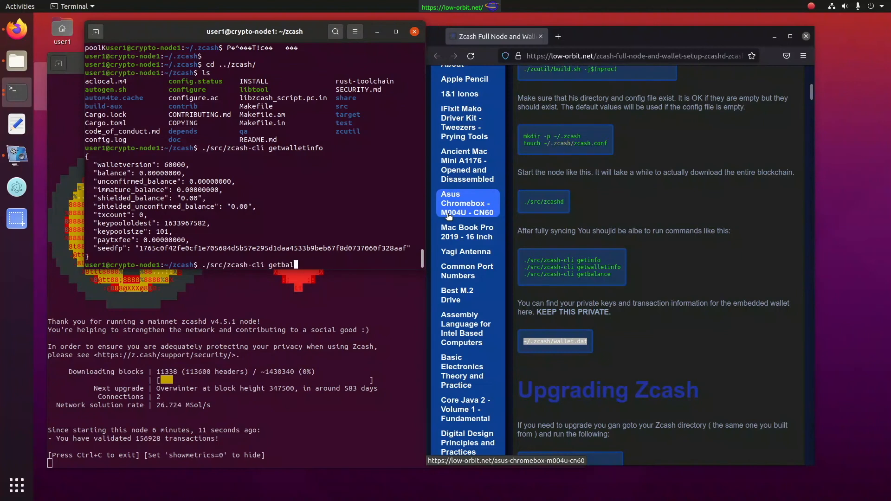
type("ance")
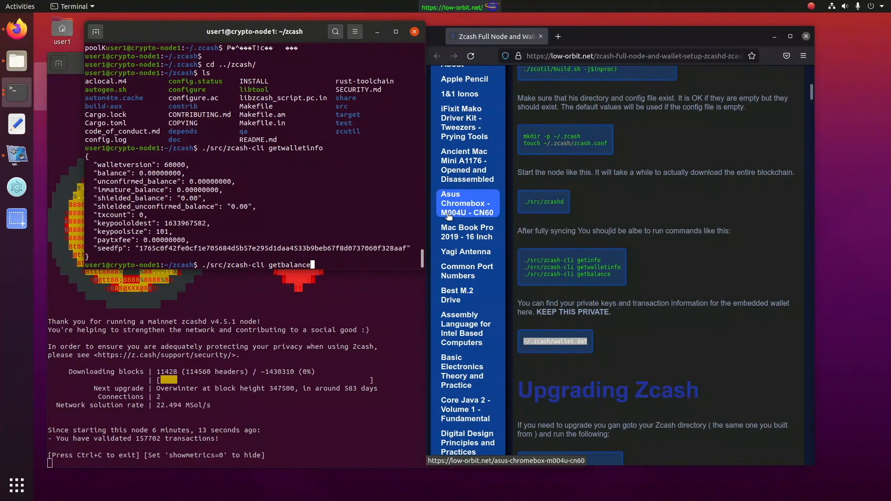
key("Return")
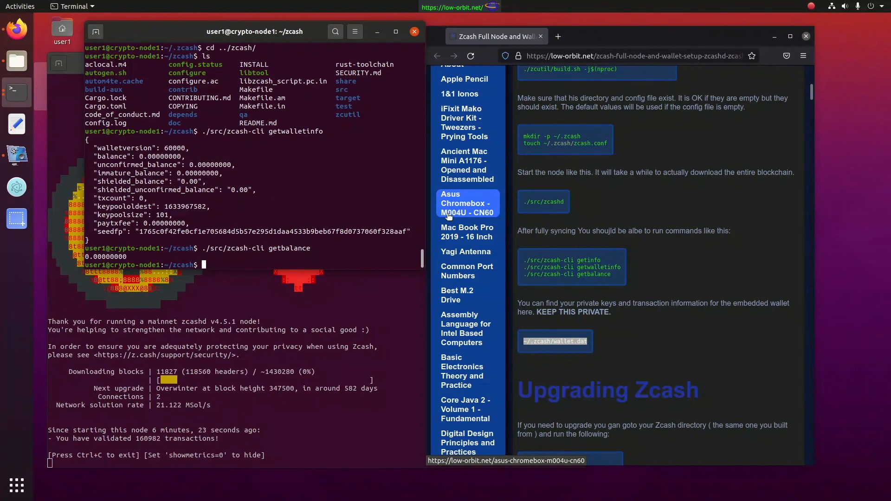
type("./src/zcash-cli")
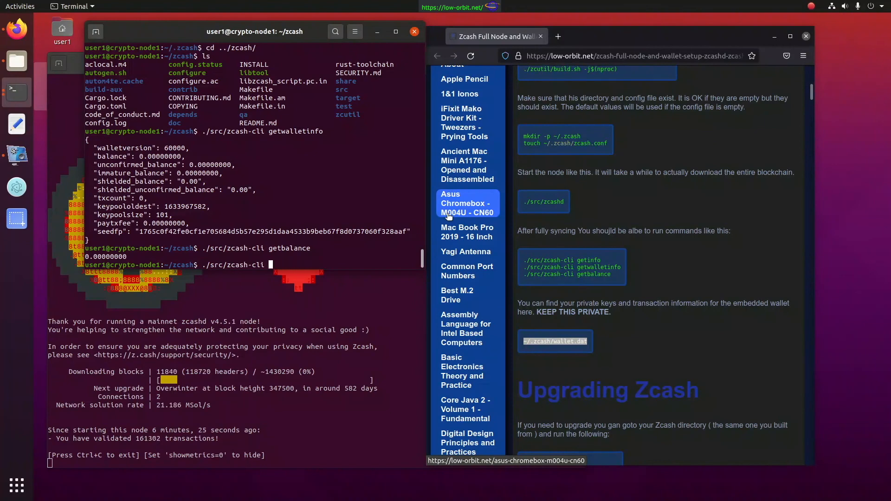
- Run zcash-cli with no arguments to print its usage help, then move the window right to reveal the node
key("Return")
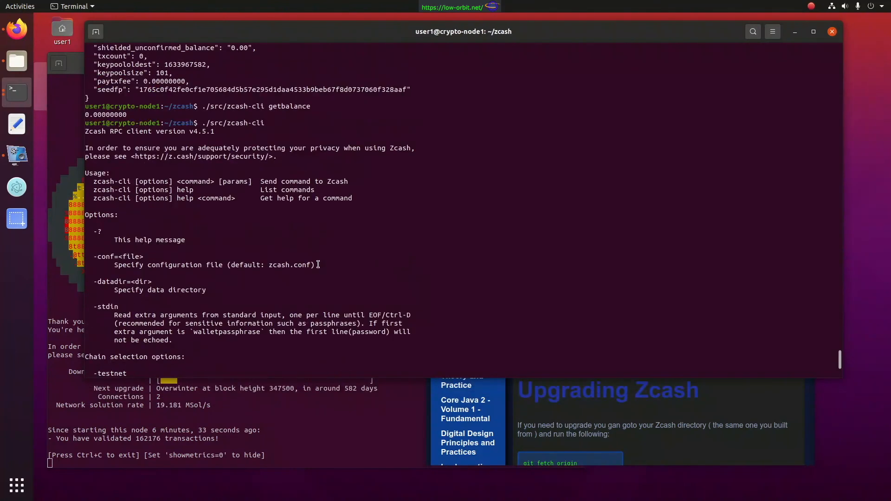
scroll("down", 3)
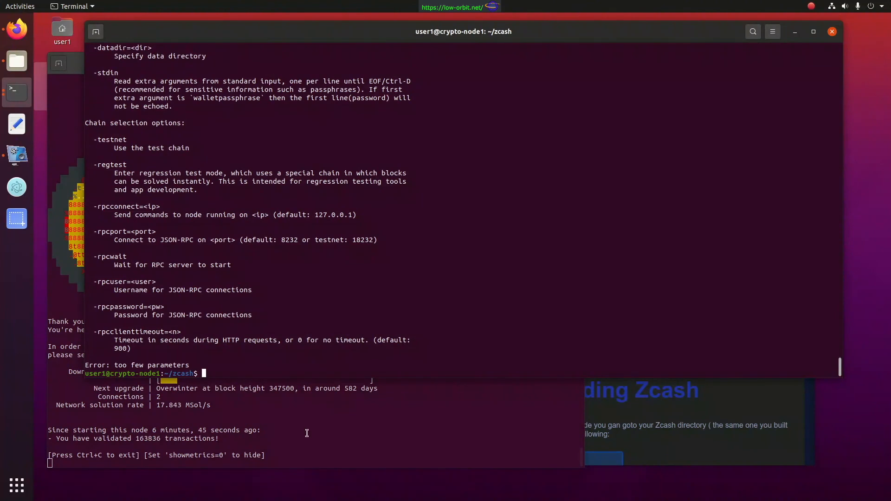
mouse_move(139, 420)
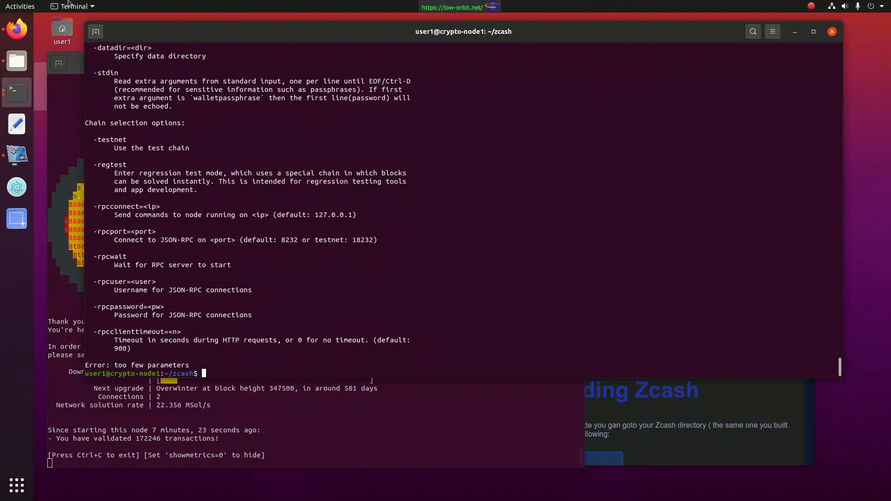
mouse_move(89, 23)
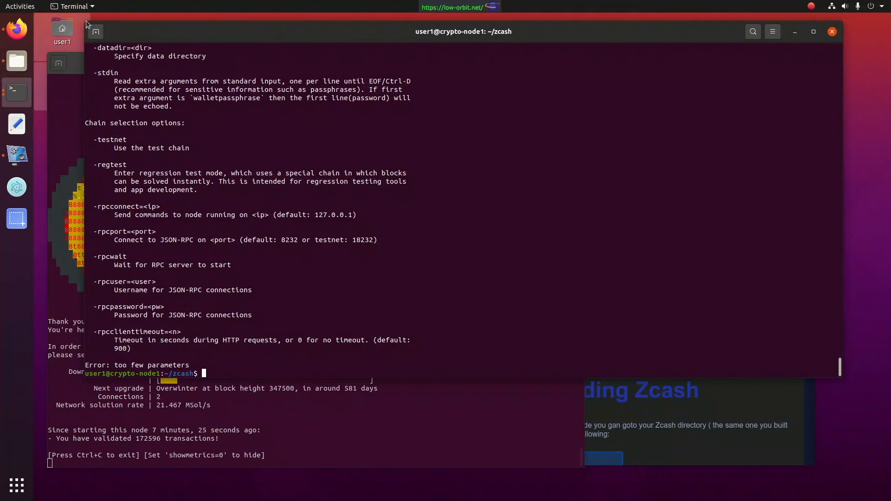
mouse_move(83, 22)
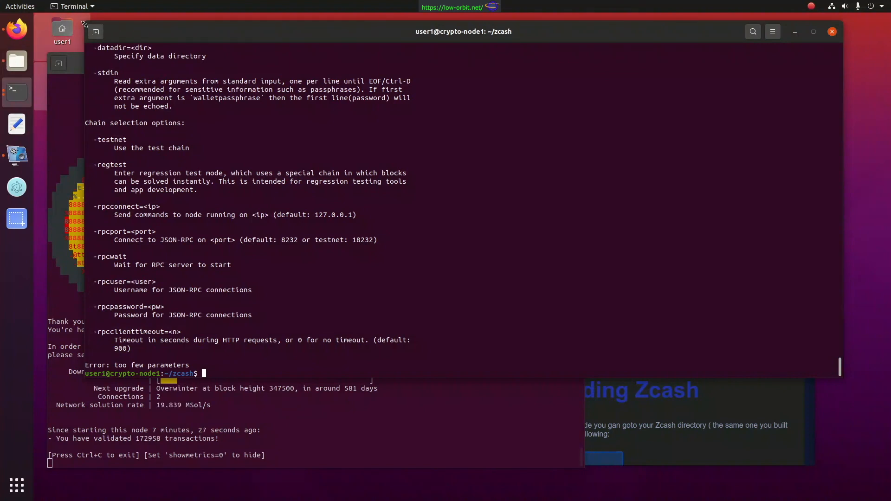
left_click_drag(463, 32, 597, 48)
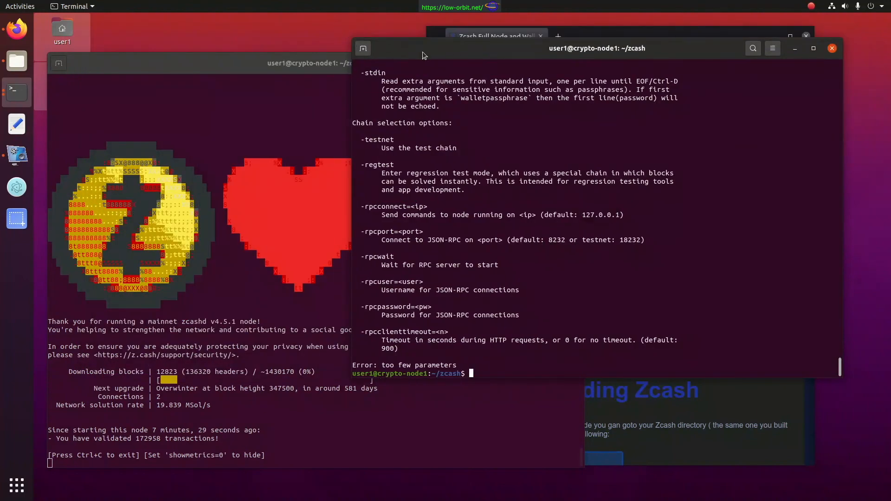